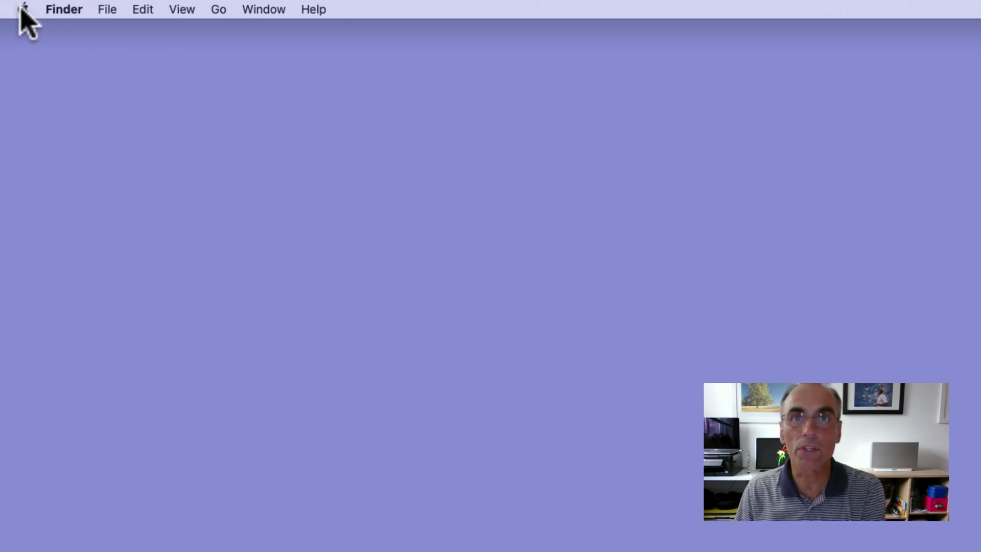
Launch System Preferences from the Apple menu.
click(23, 9)
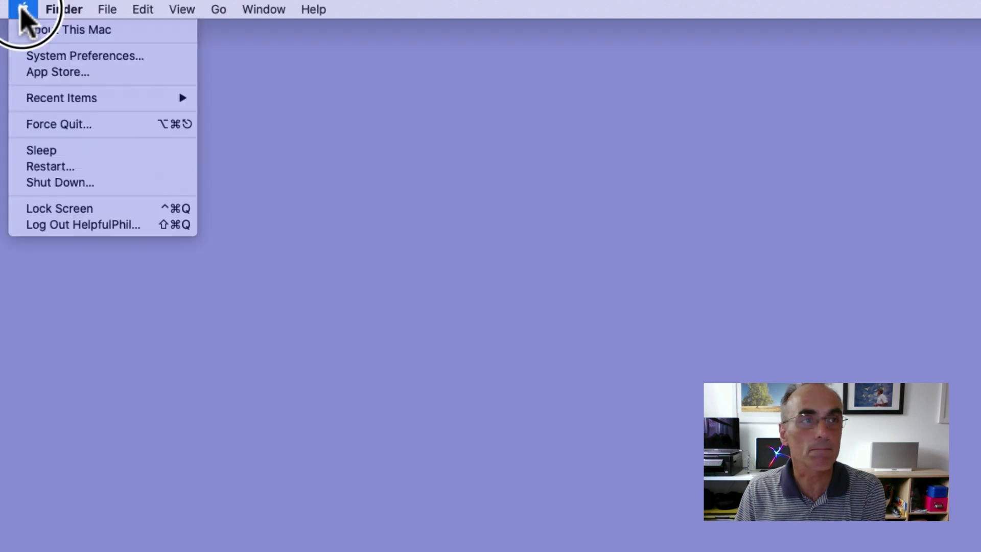
mouse_move(47, 68)
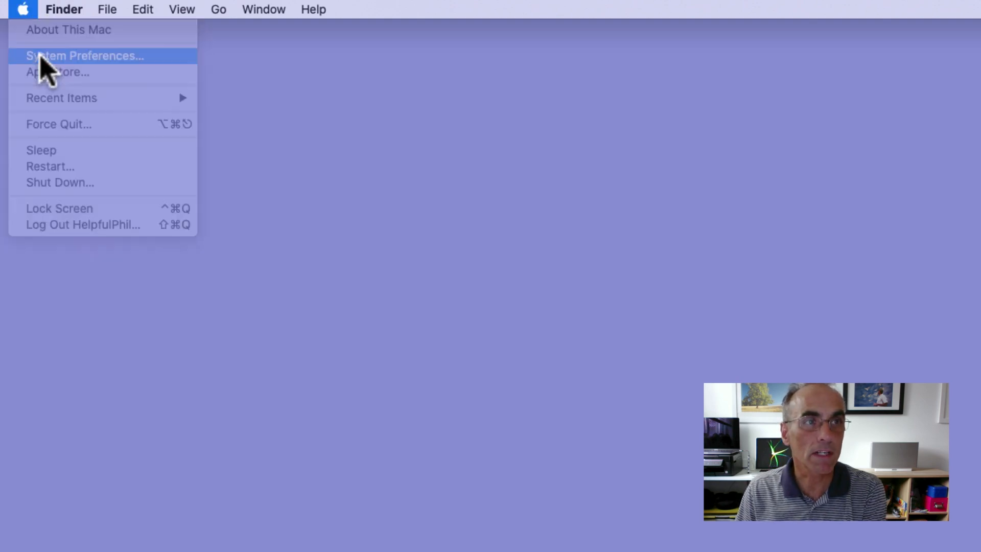
click(85, 55)
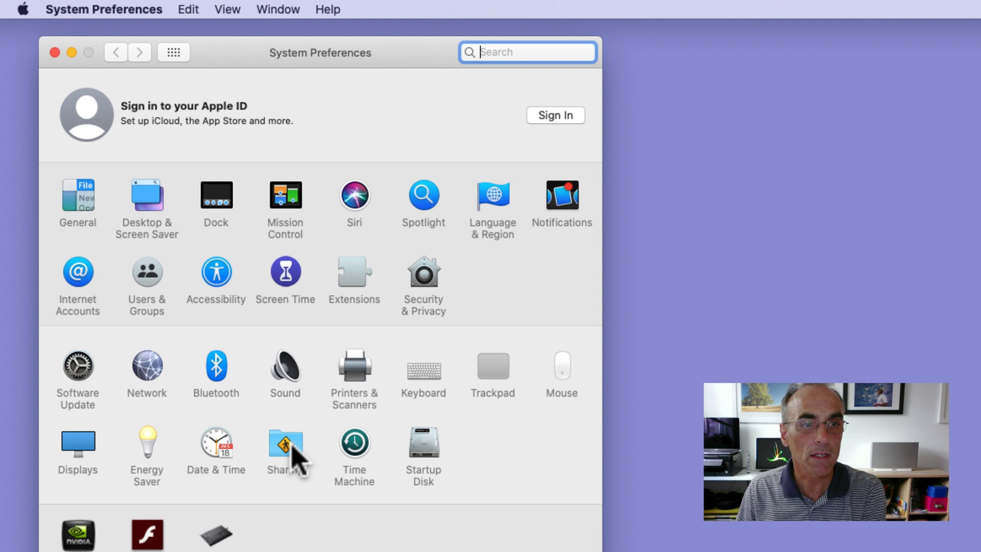
Review the Sharing pane's Screen Sharing and File Sharing services, both enabled for Phils-iMac.
click(285, 447)
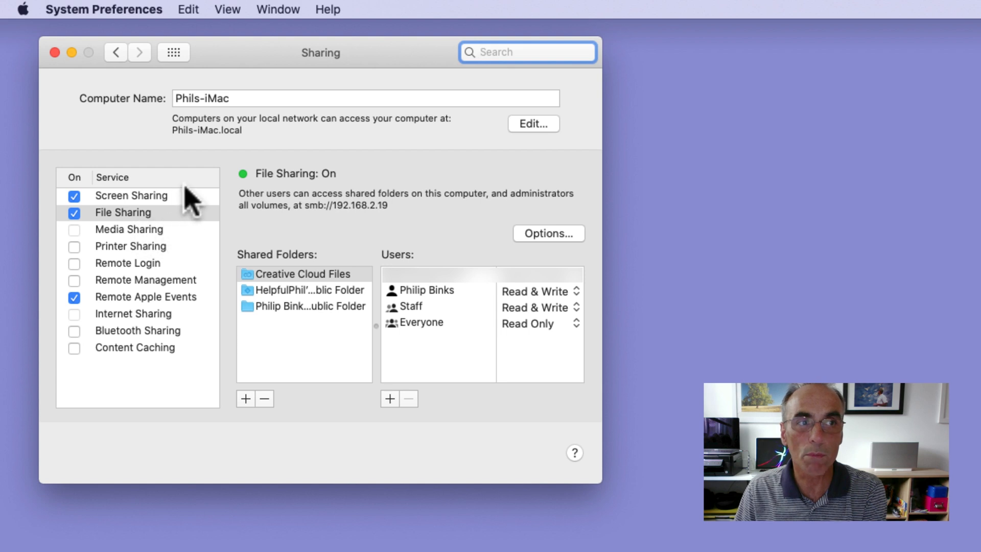
mouse_move(91, 235)
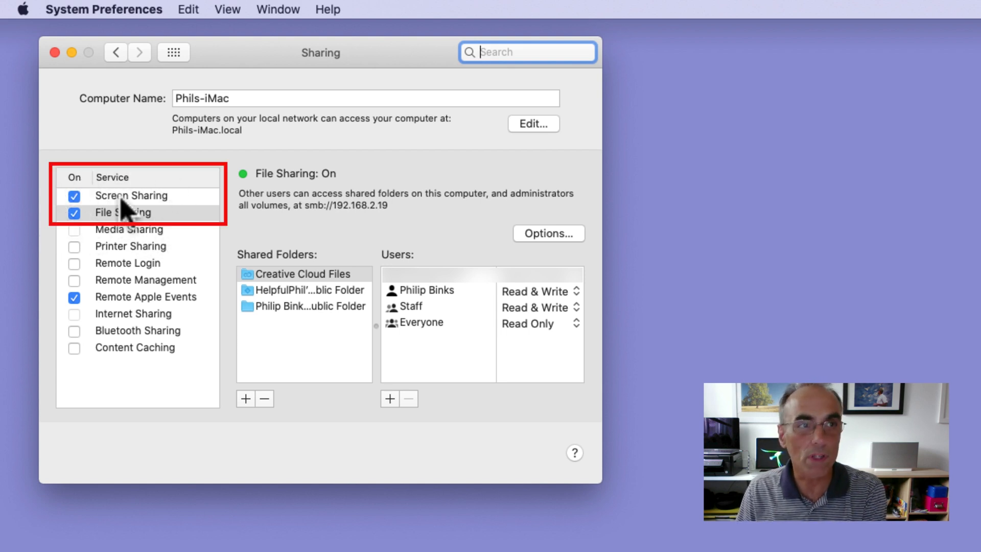
click(131, 196)
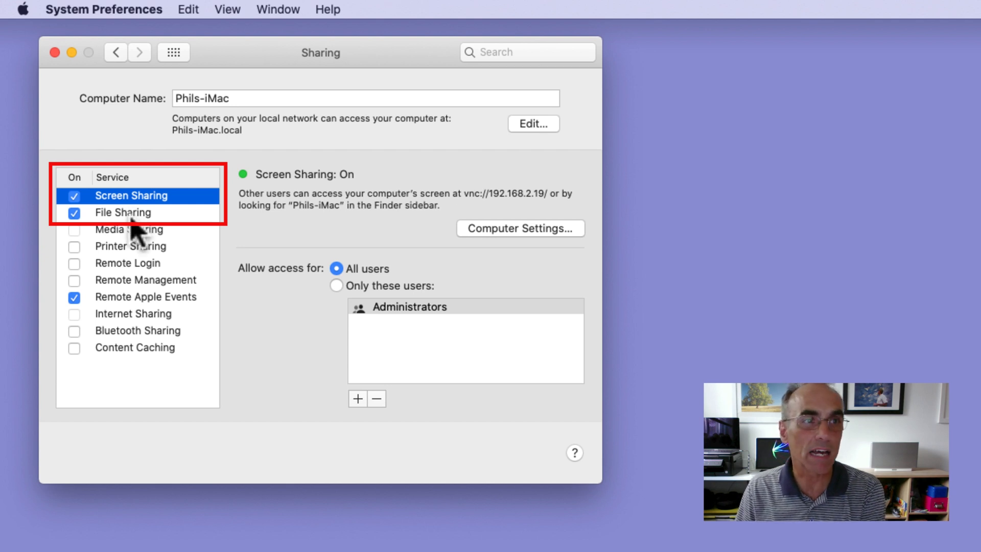
click(124, 212)
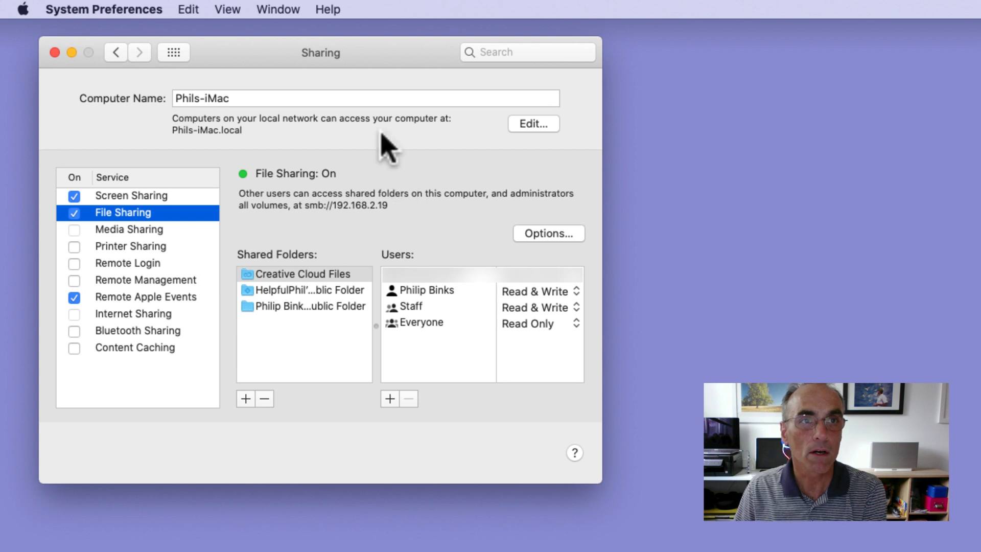
mouse_move(228, 125)
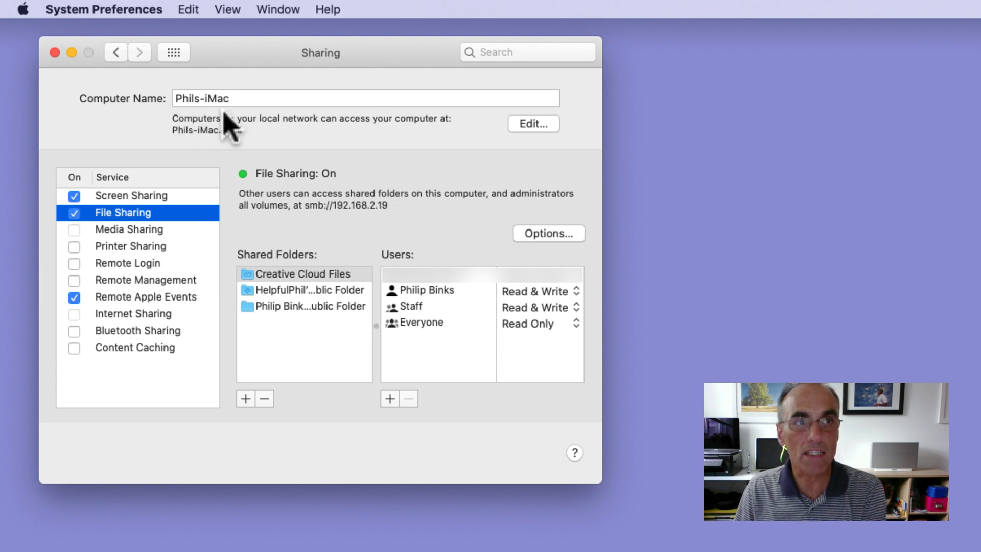
mouse_move(277, 128)
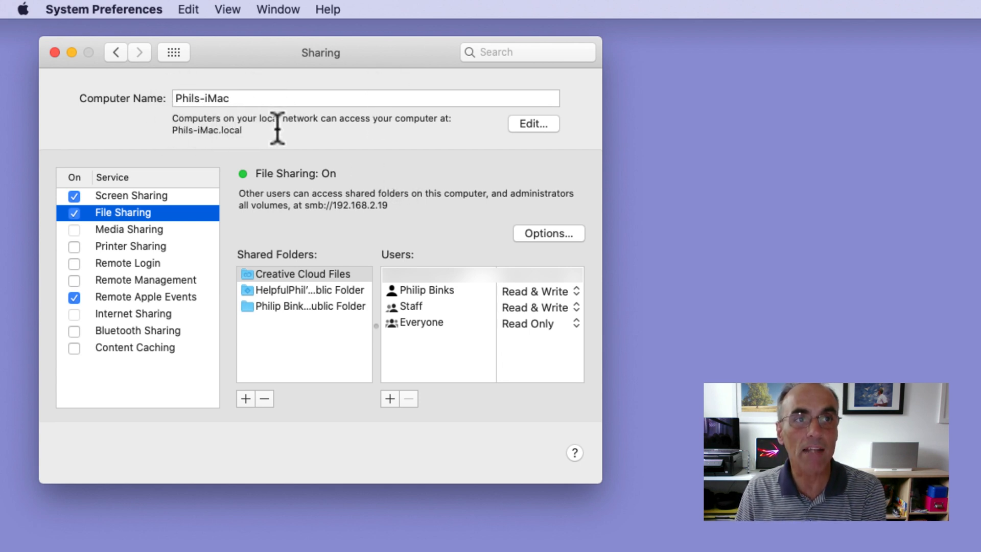
mouse_move(303, 132)
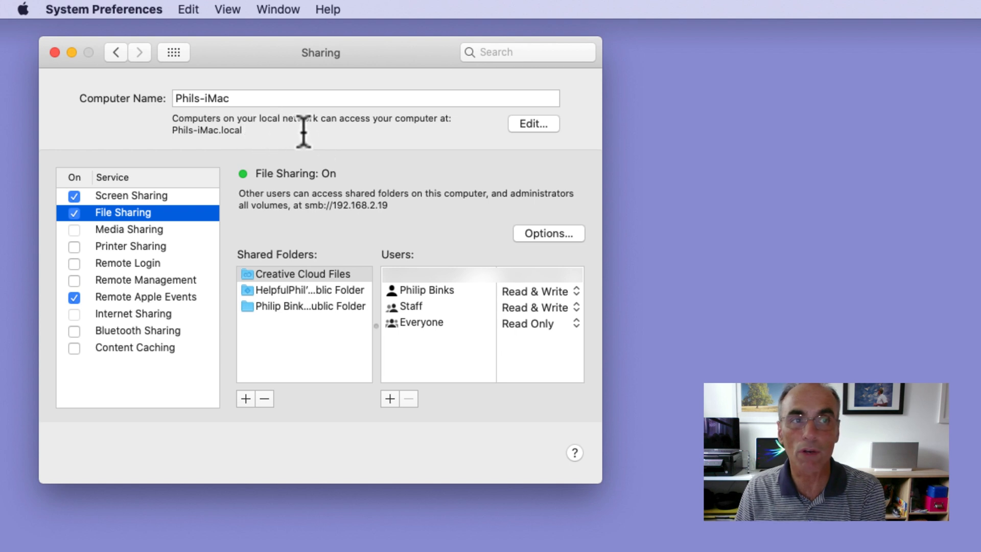
mouse_move(382, 136)
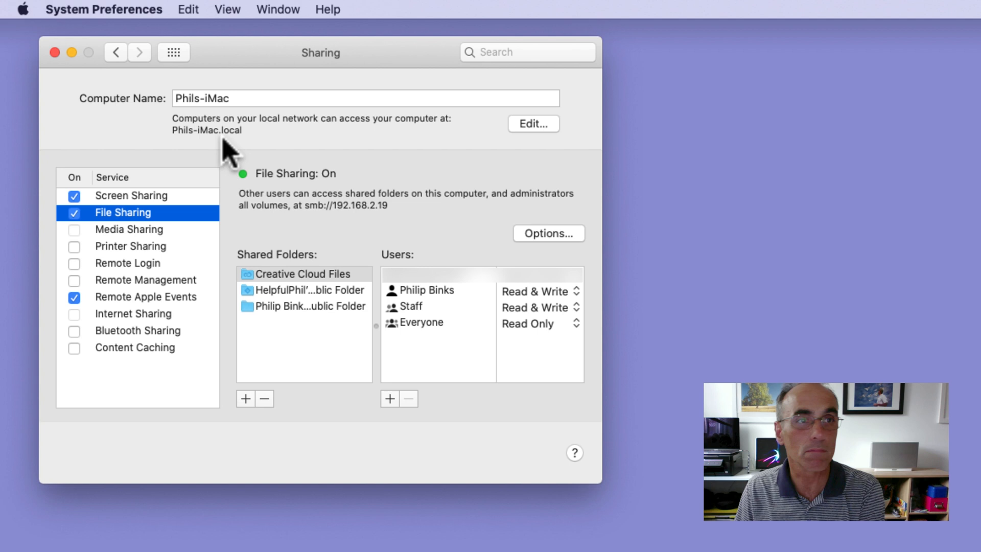
mouse_move(282, 135)
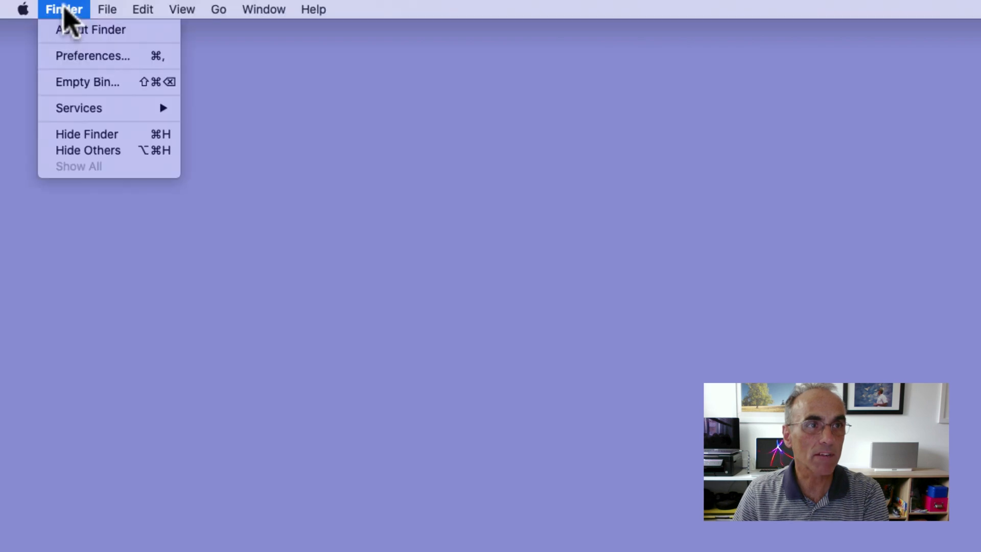
Bring up Finder Preferences from the Finder menu.
click(23, 9)
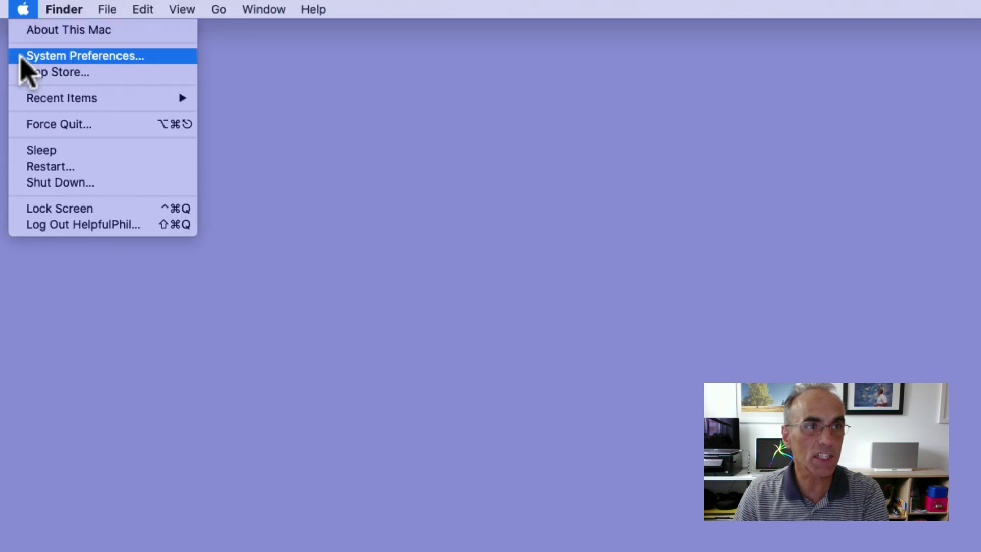
click(63, 9)
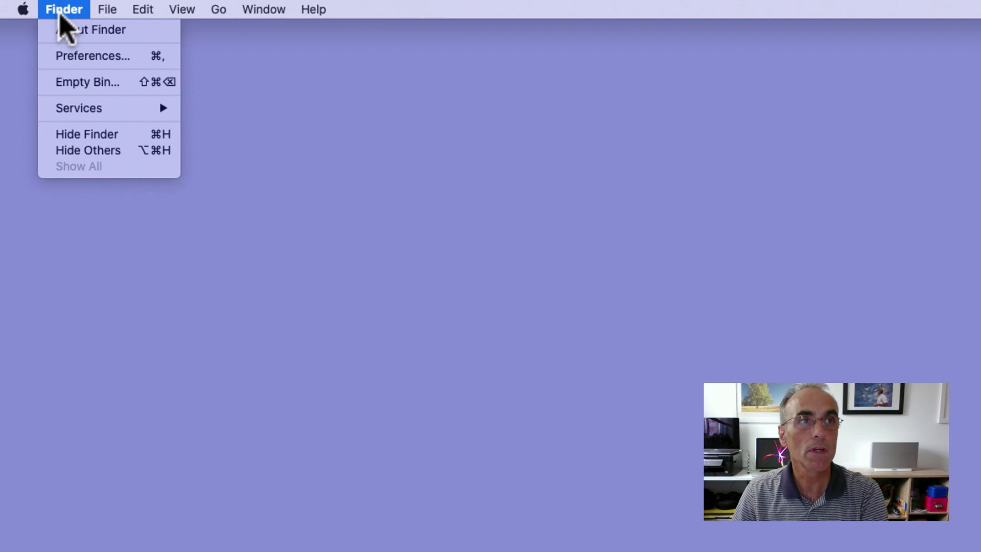
mouse_move(74, 55)
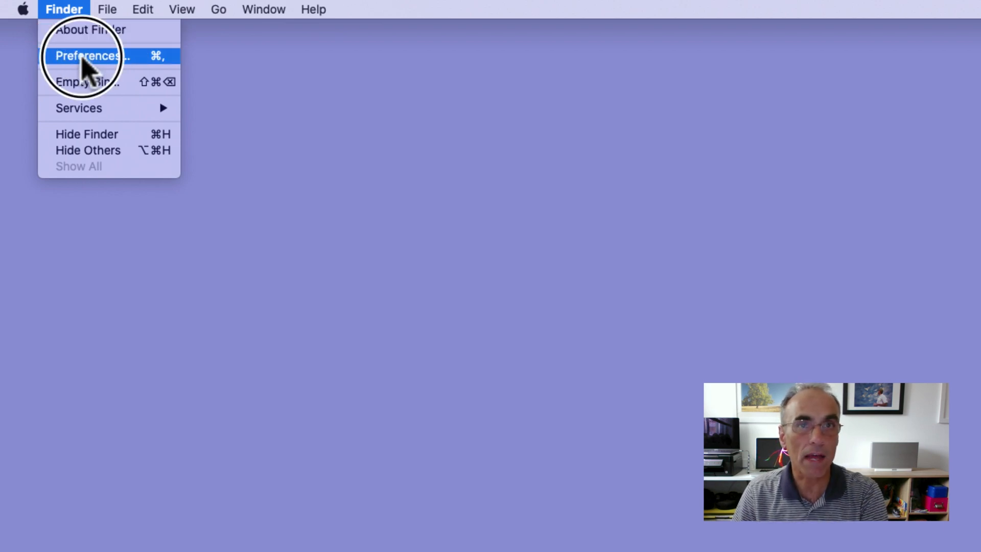
click(92, 55)
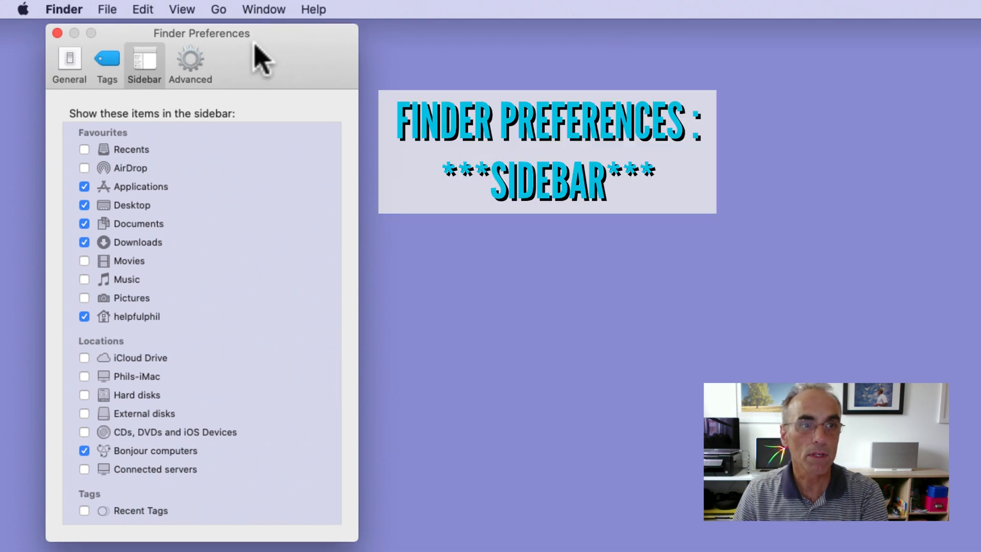
mouse_move(93, 162)
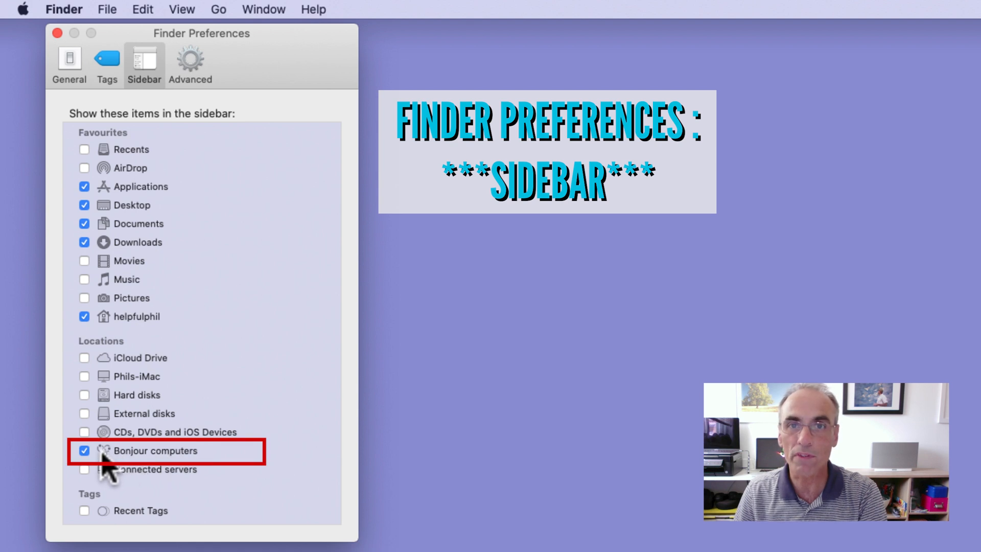
mouse_move(178, 472)
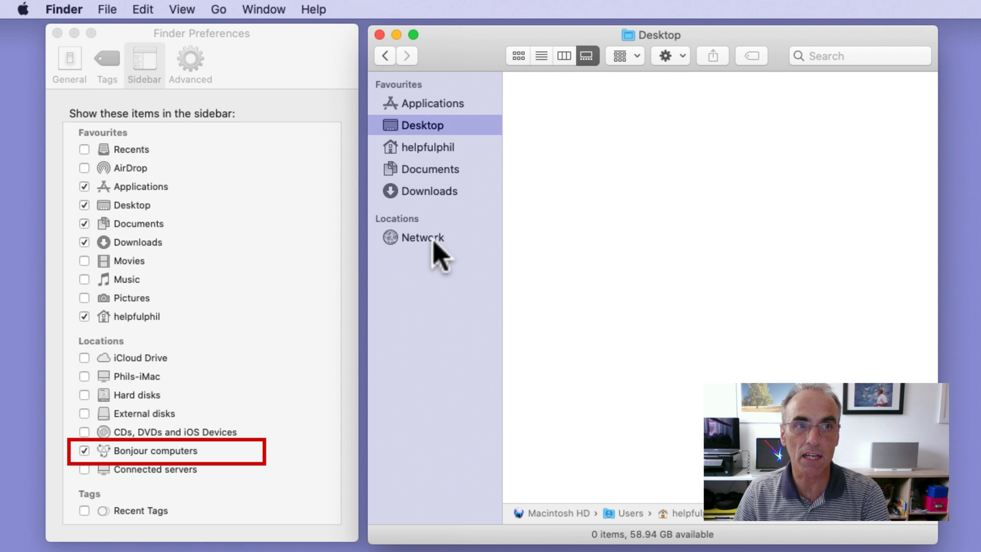
mouse_move(415, 266)
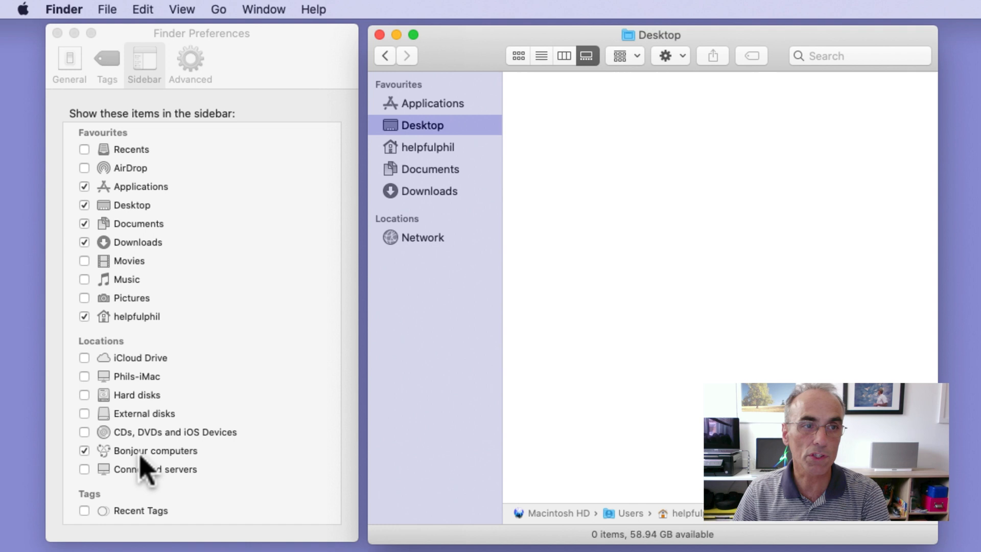
Toggle Bonjour computers off and on so Network reappears under Locations in the sidebar.
click(85, 450)
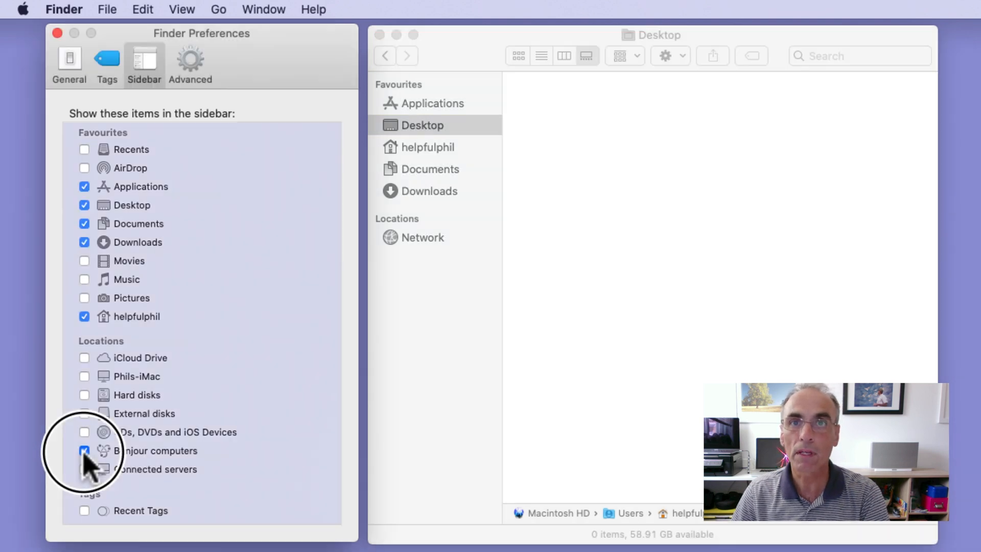
click(85, 450)
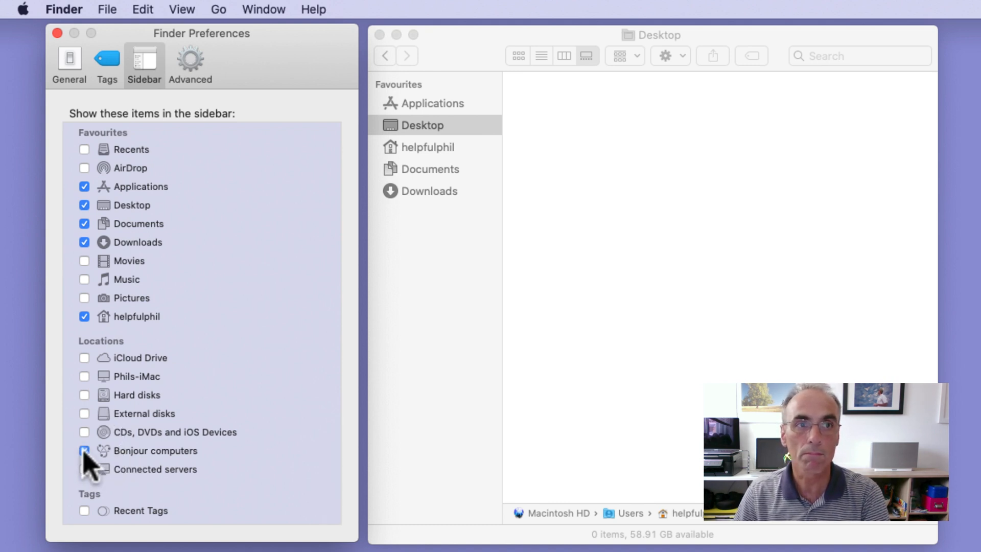
click(85, 450)
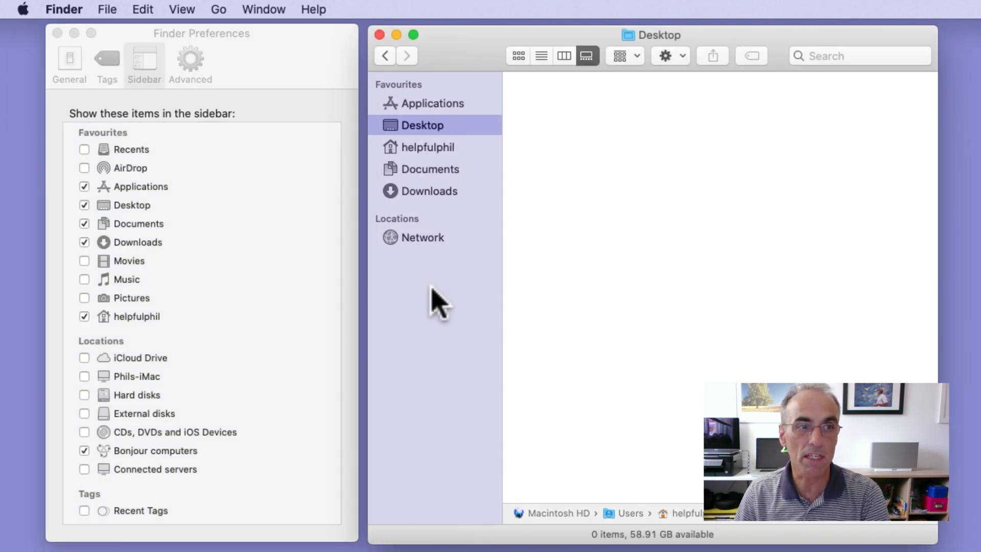
mouse_move(103, 363)
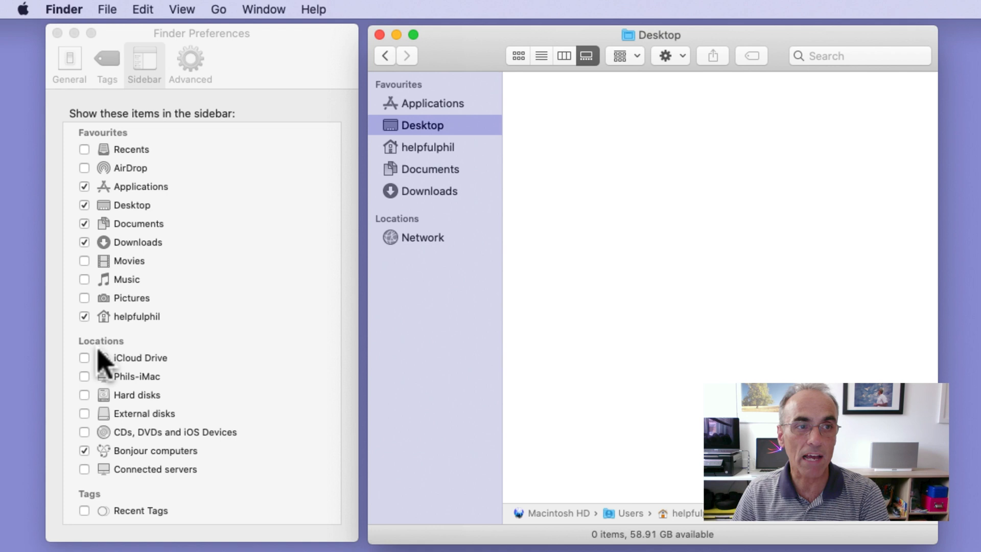
mouse_move(94, 480)
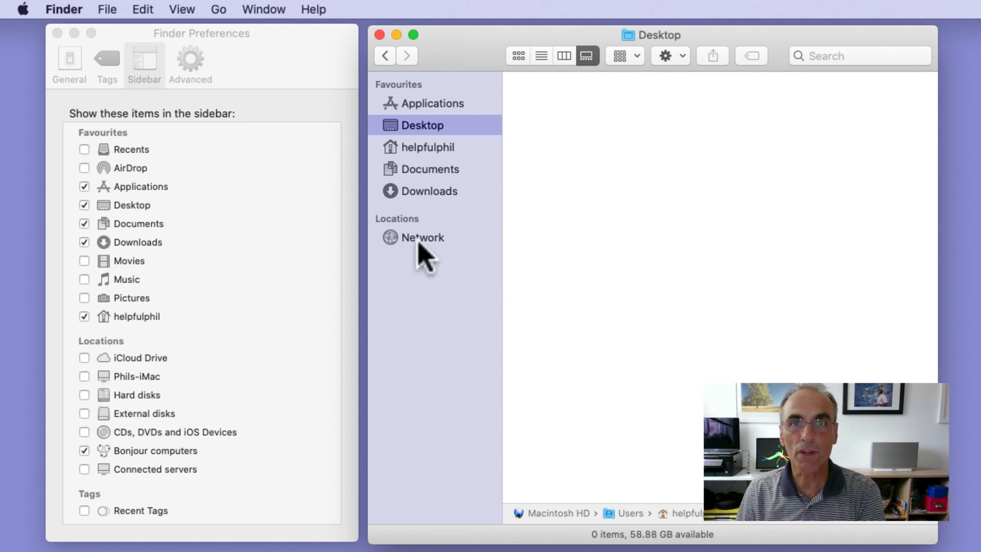
mouse_move(468, 262)
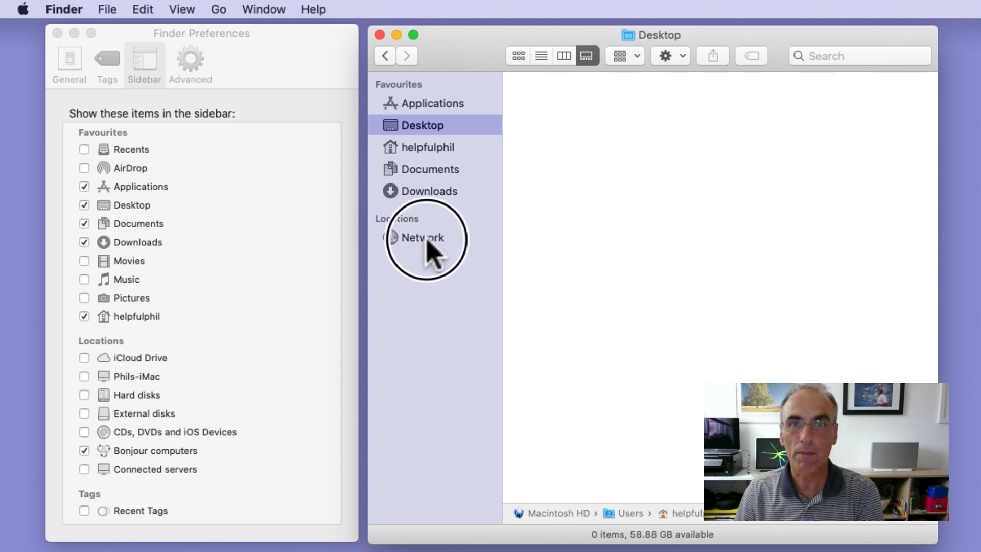
Show the Network location as icons and select Phils MacBook 16 Pro.
click(425, 237)
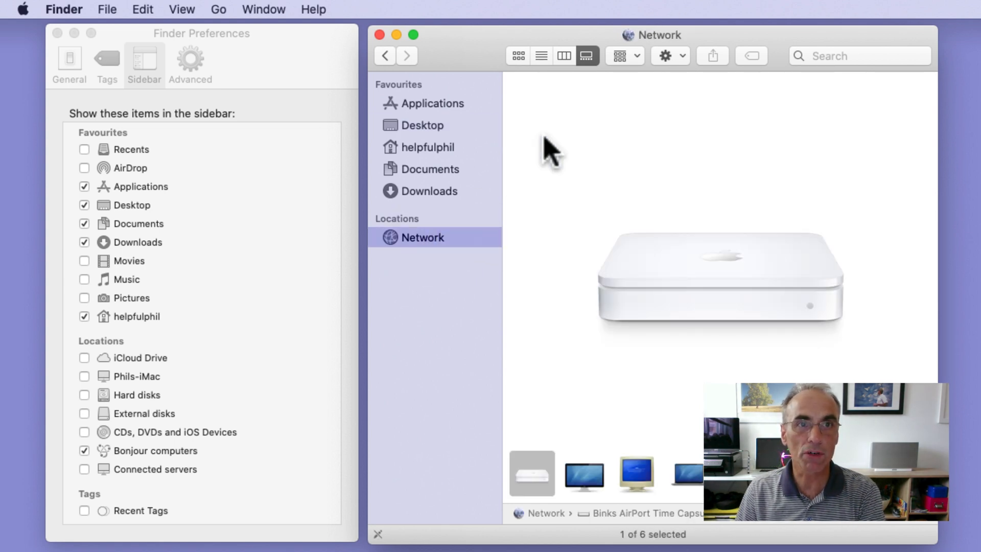
mouse_move(518, 56)
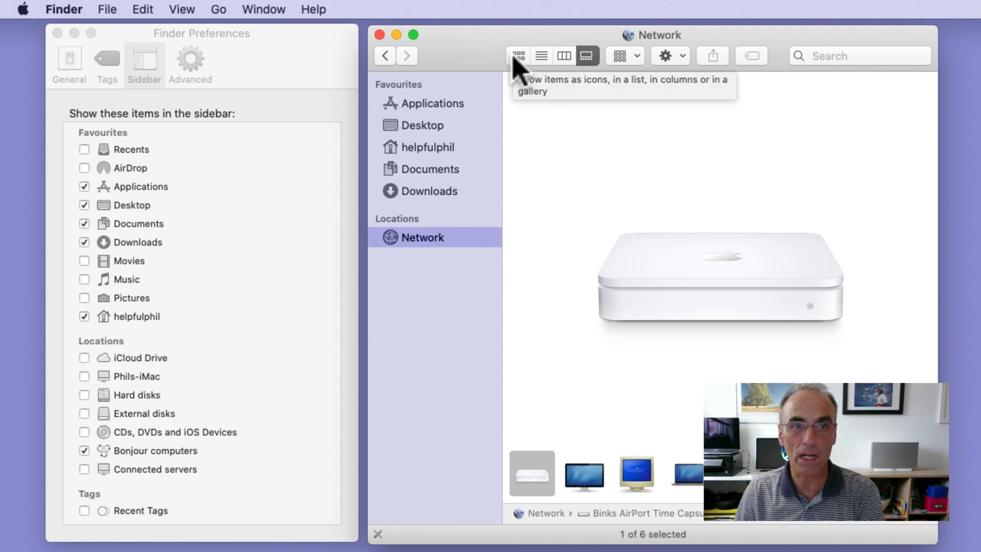
click(517, 55)
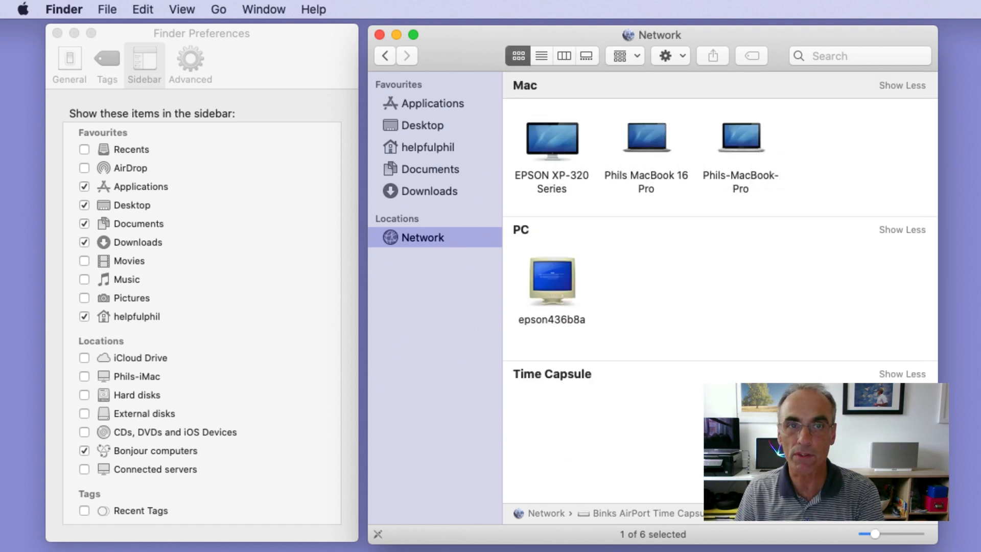
mouse_move(917, 206)
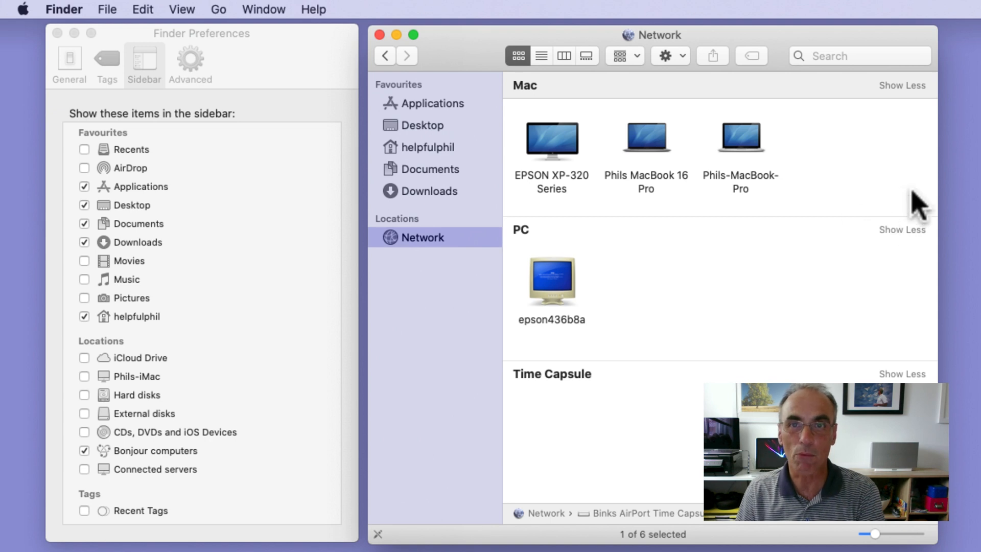
mouse_move(845, 235)
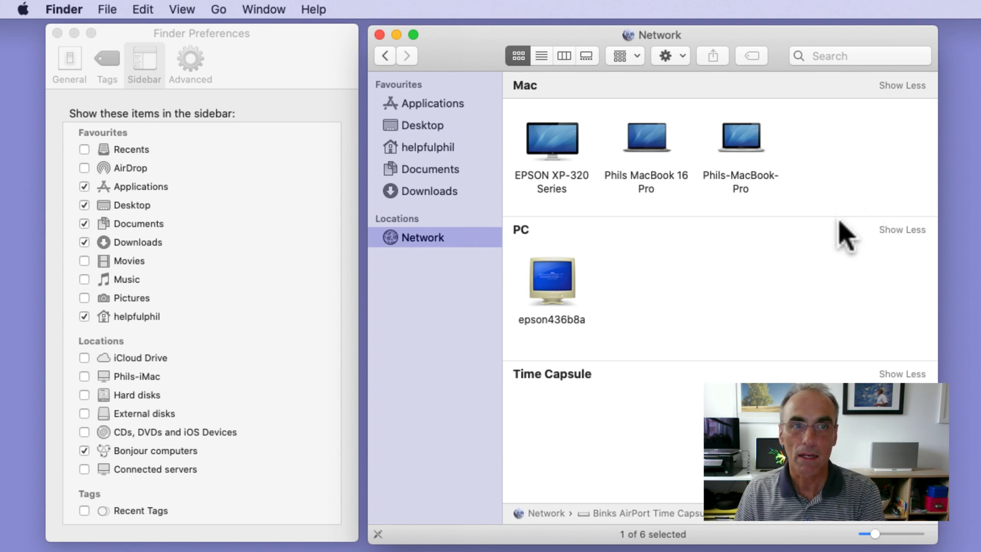
mouse_move(619, 209)
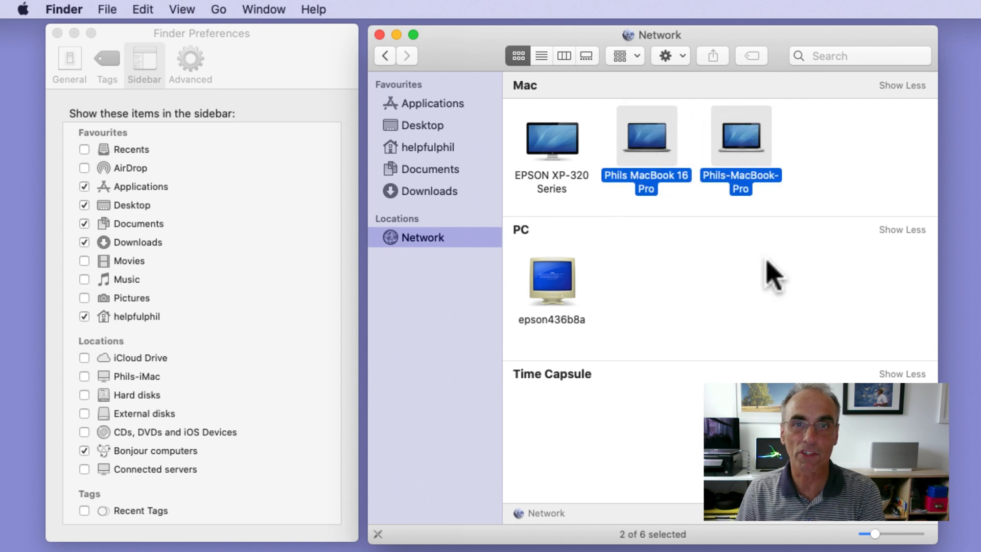
click(781, 282)
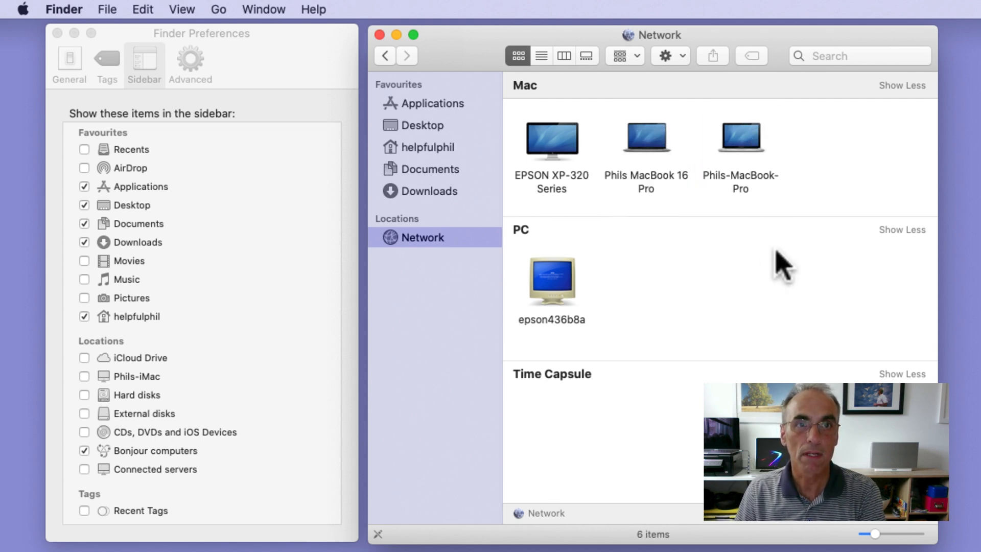
click(645, 139)
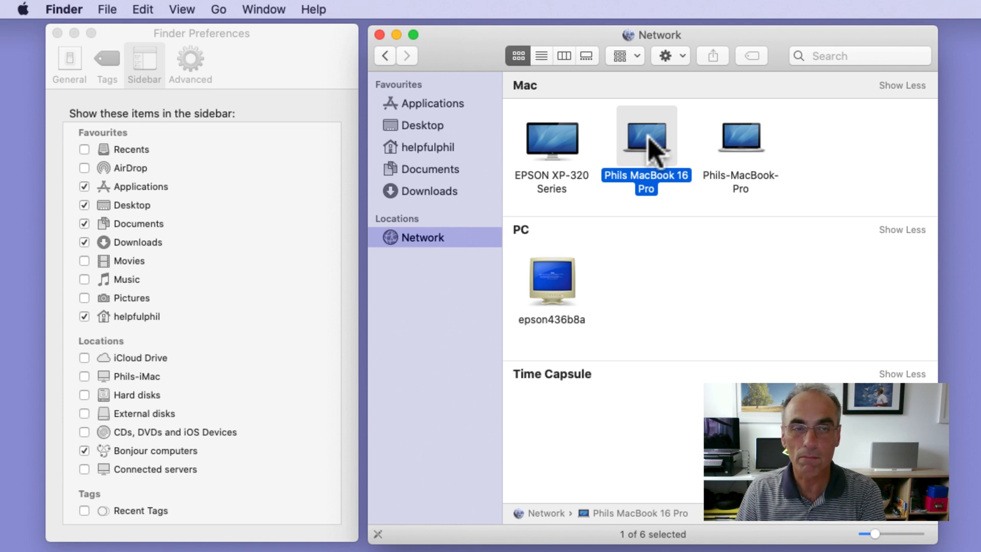
Start a Share Screen session to Phils MacBook 16 Pro.
double_click(646, 139)
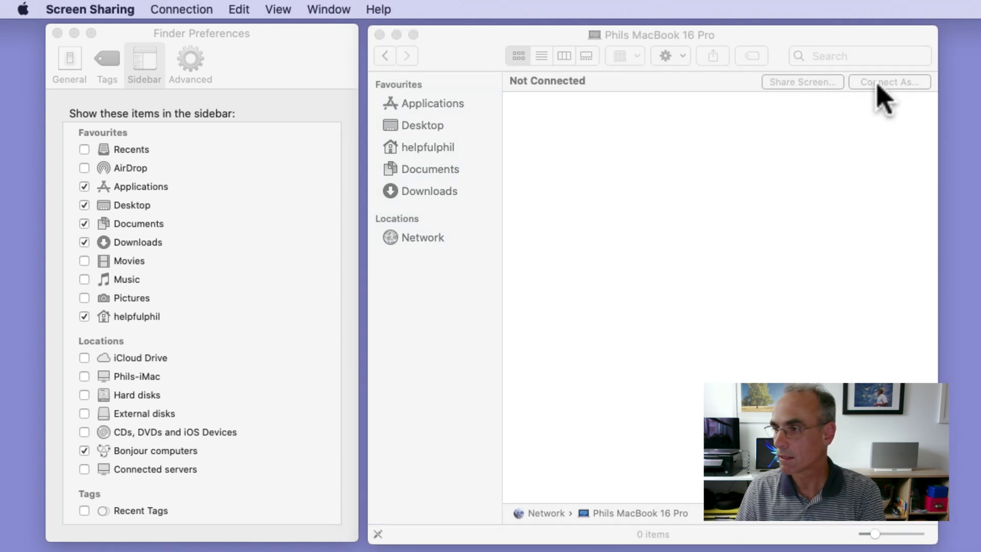
click(887, 81)
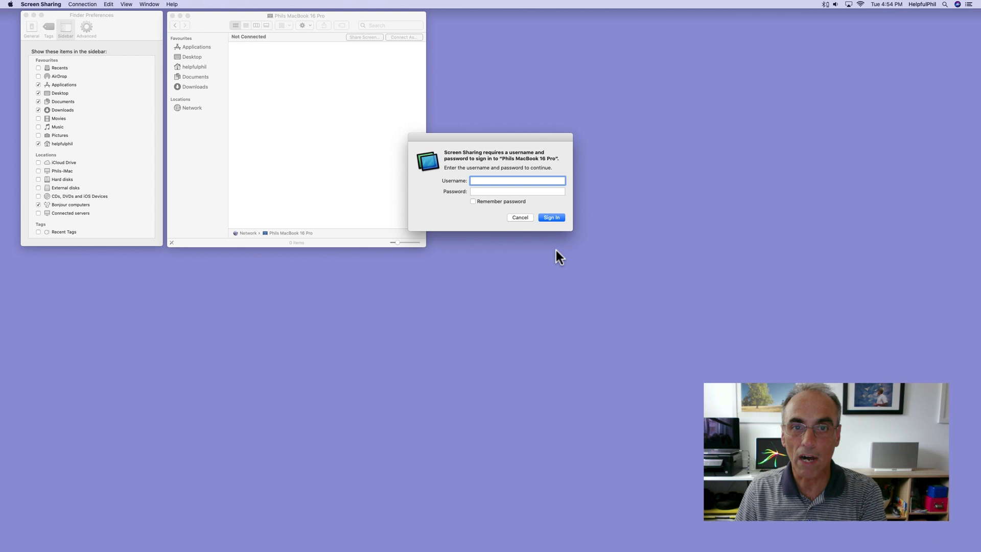
mouse_move(464, 189)
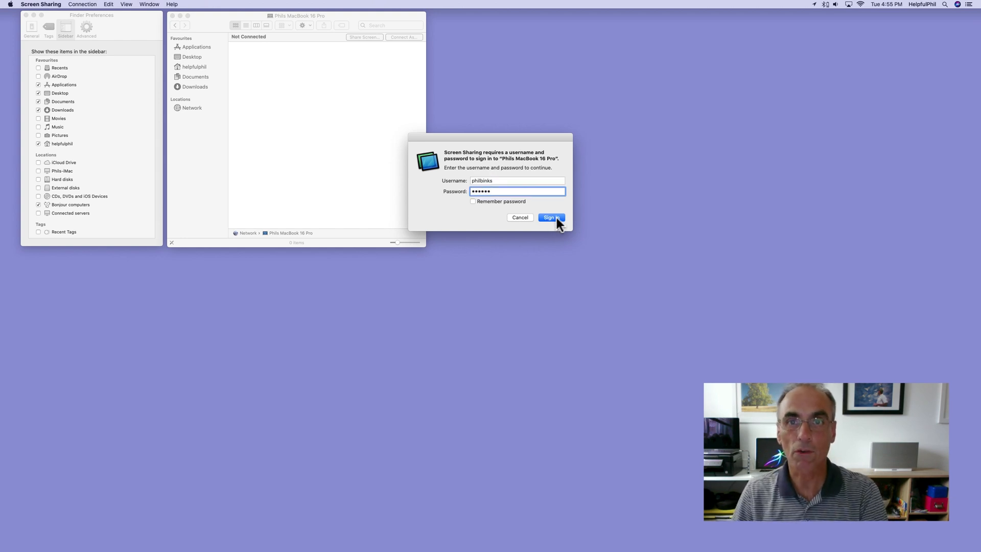
Sign in with the entered username and password to connect to Phils MacBook 16 Pro.
click(550, 216)
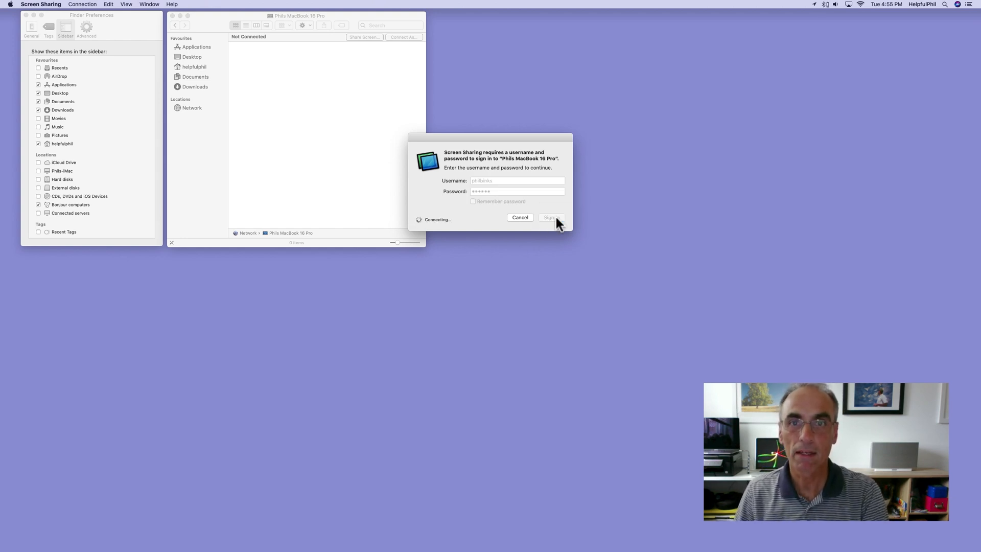
Unlock the remote MacBook 16 Pro by entering its lock-screen password.
click(550, 216)
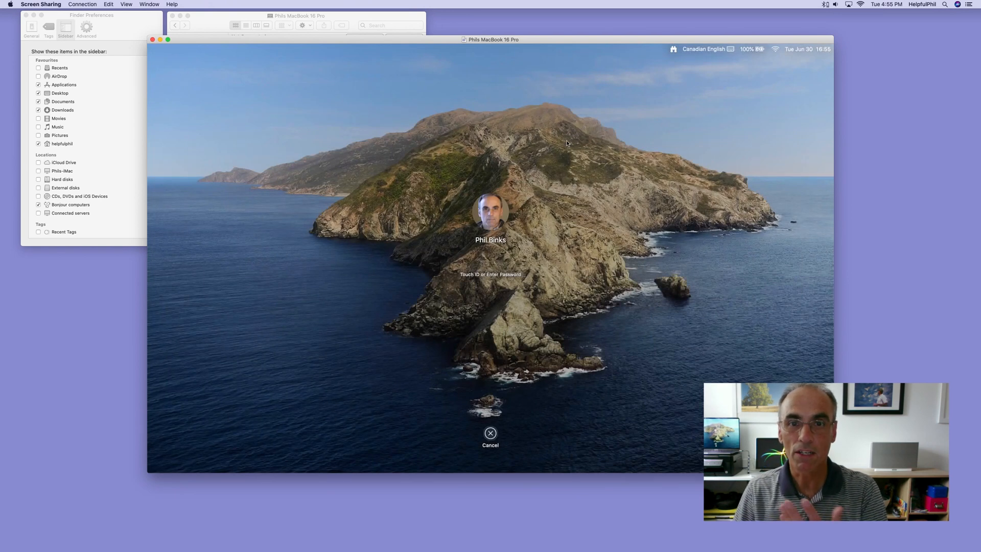
mouse_move(568, 125)
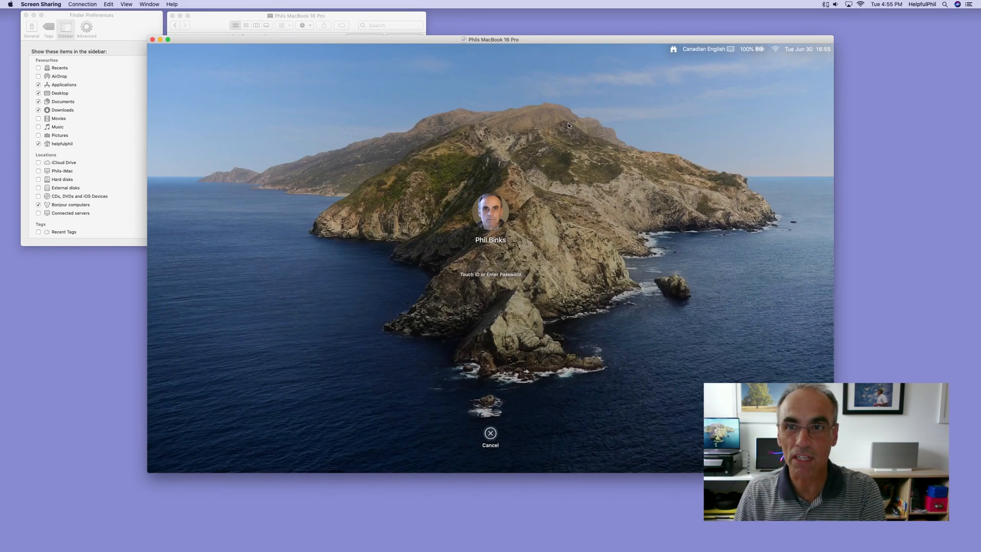
mouse_move(381, 127)
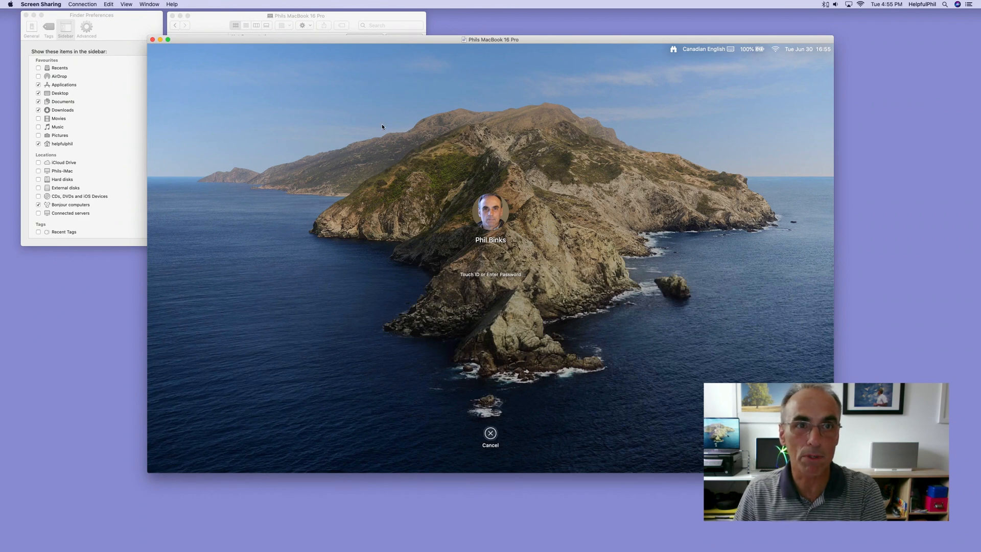
click(490, 257)
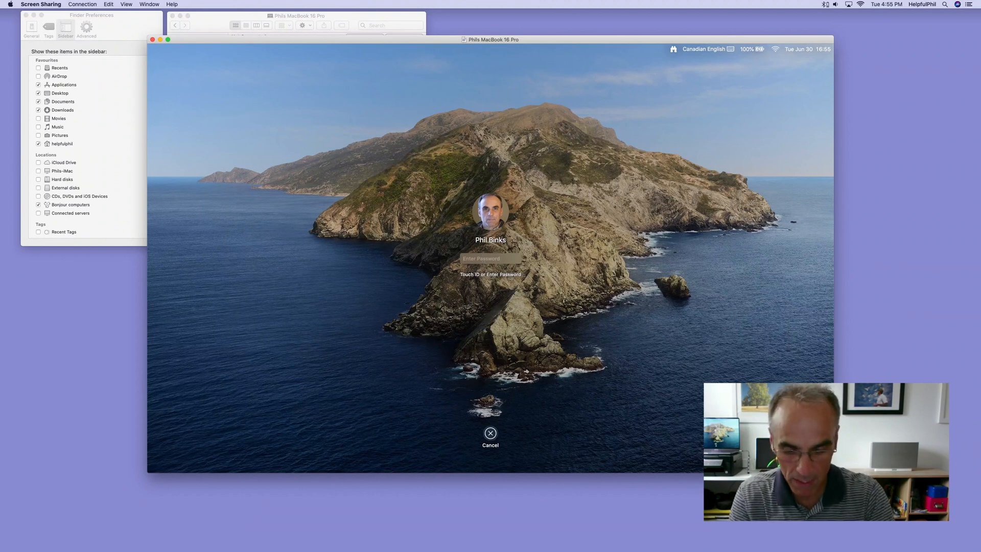
text(••••)
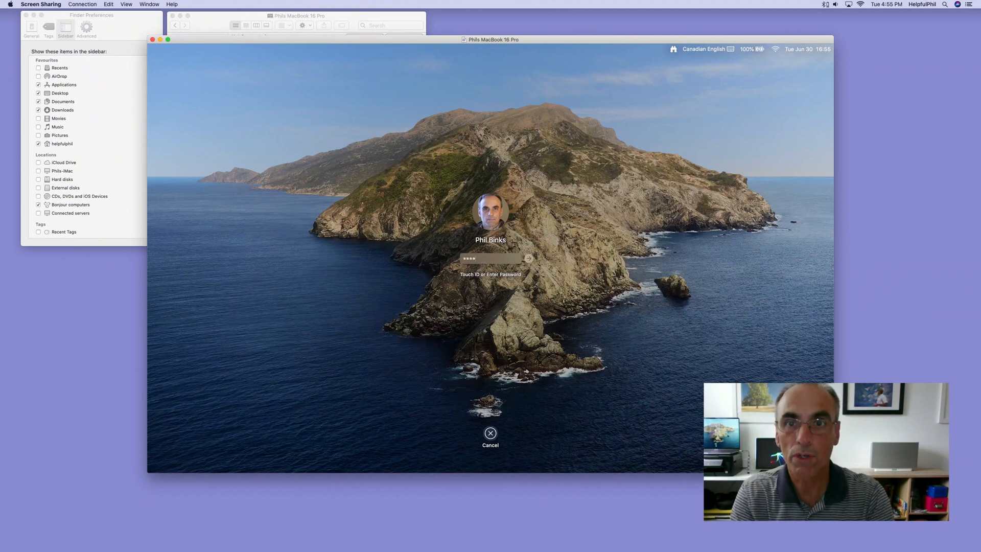
text(••)
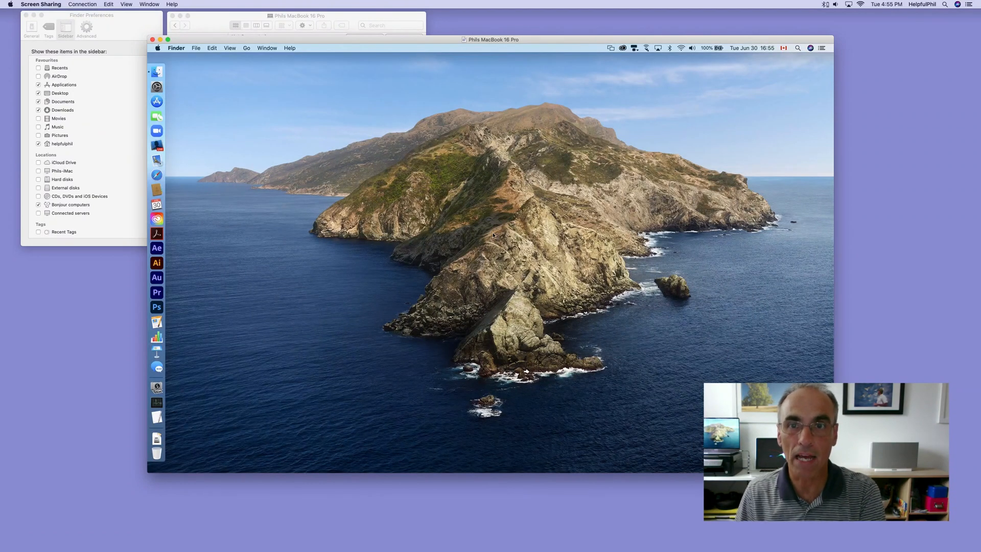
mouse_move(401, 193)
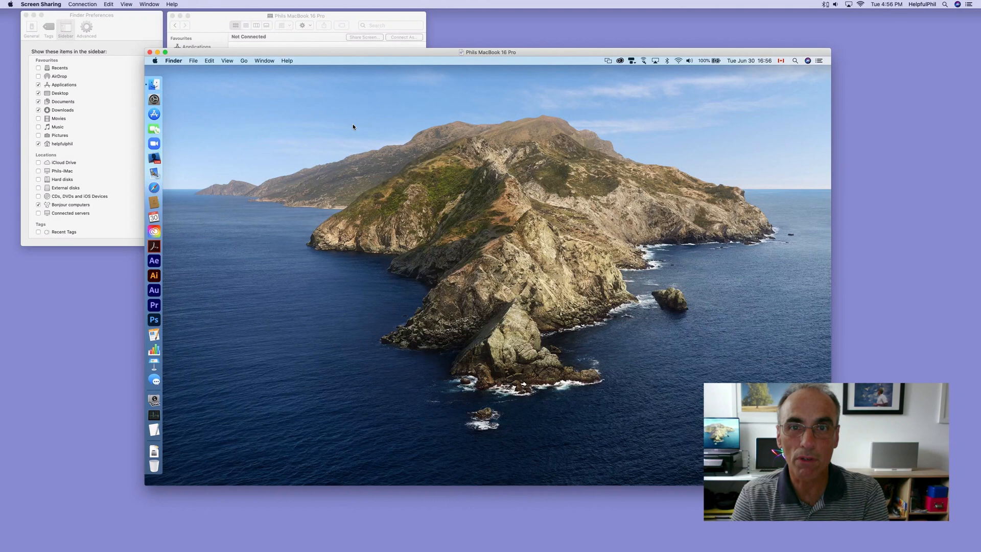
mouse_move(479, 155)
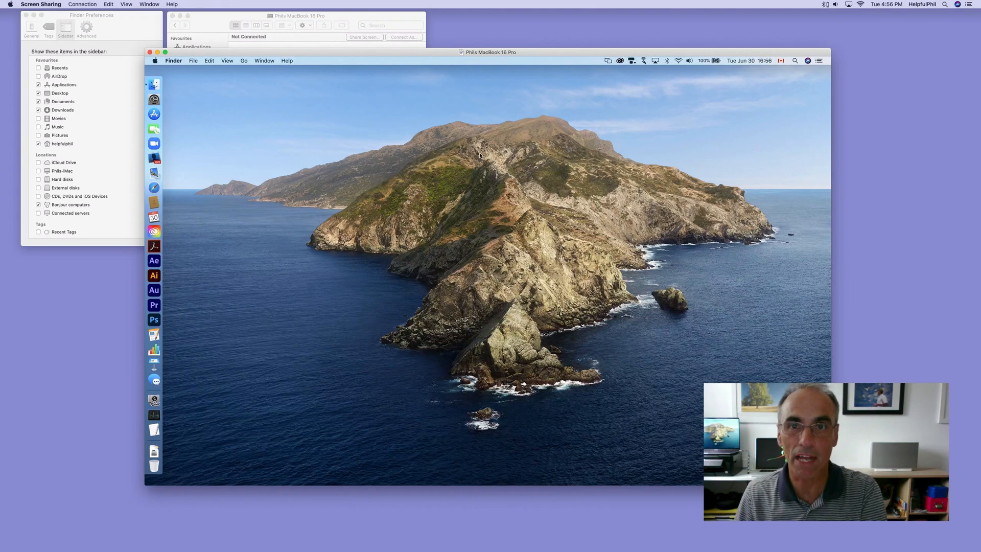
mouse_move(492, 200)
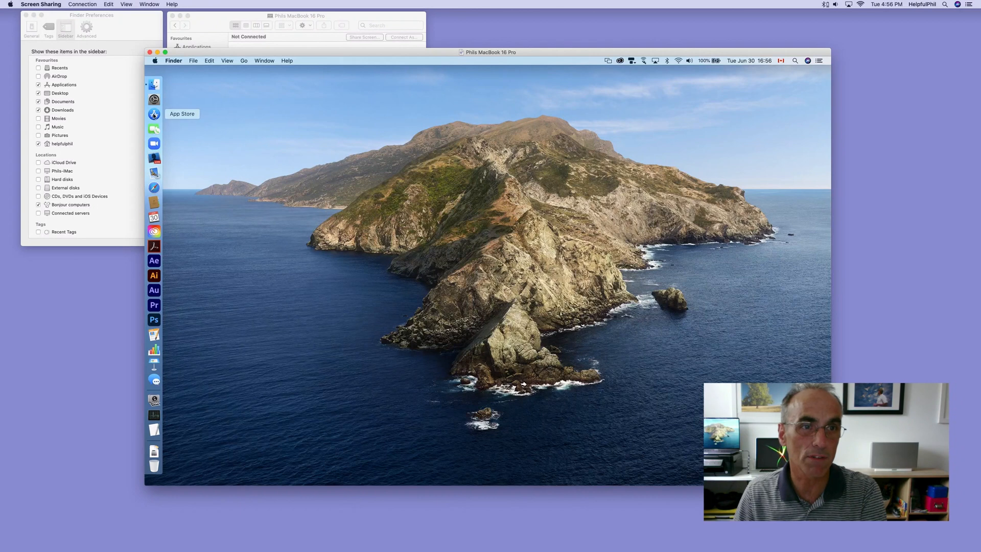
Browse the App Store on the remote MacBook's Catalina desktop.
click(153, 114)
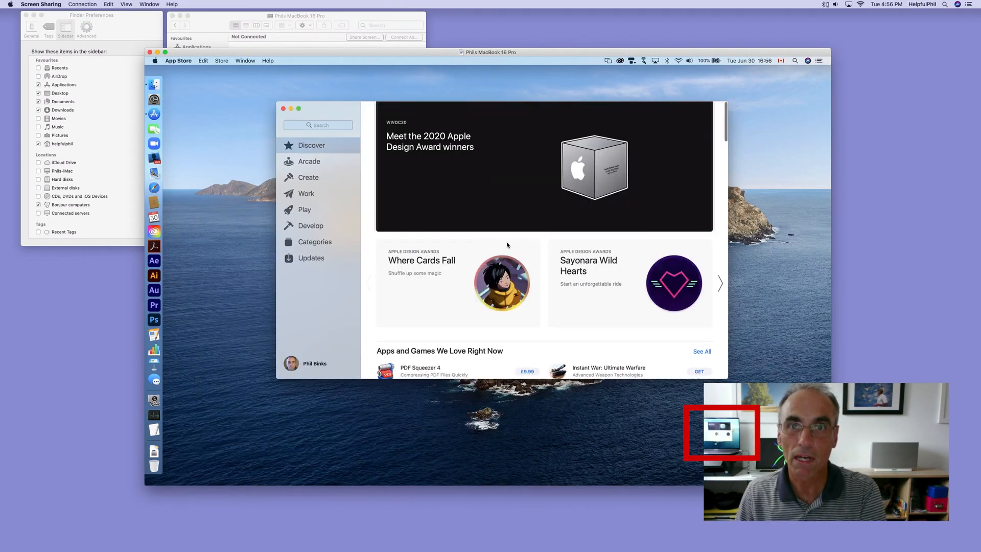
scroll(down, 3)
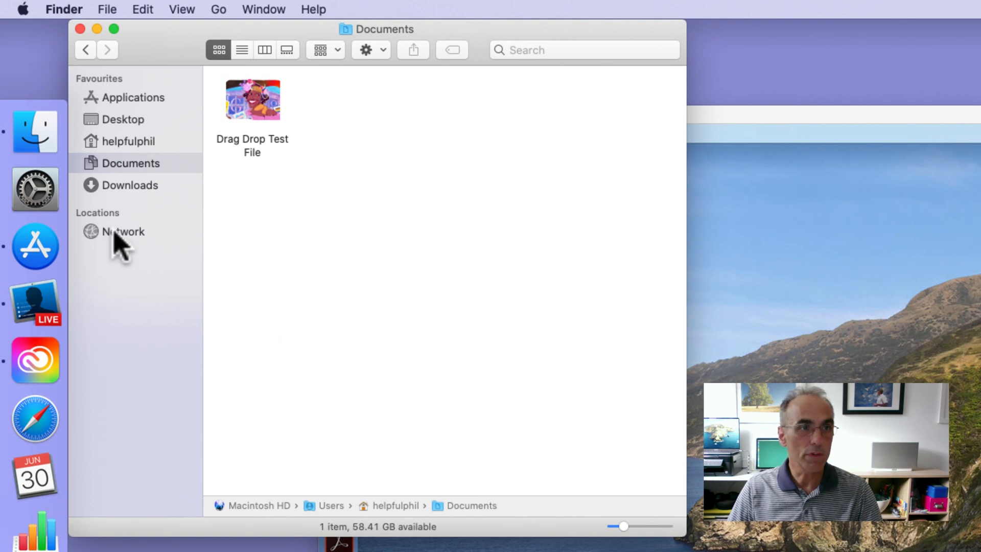
From the Network location, start a Share Screen session to Phils-MacBook-Pro.
click(122, 232)
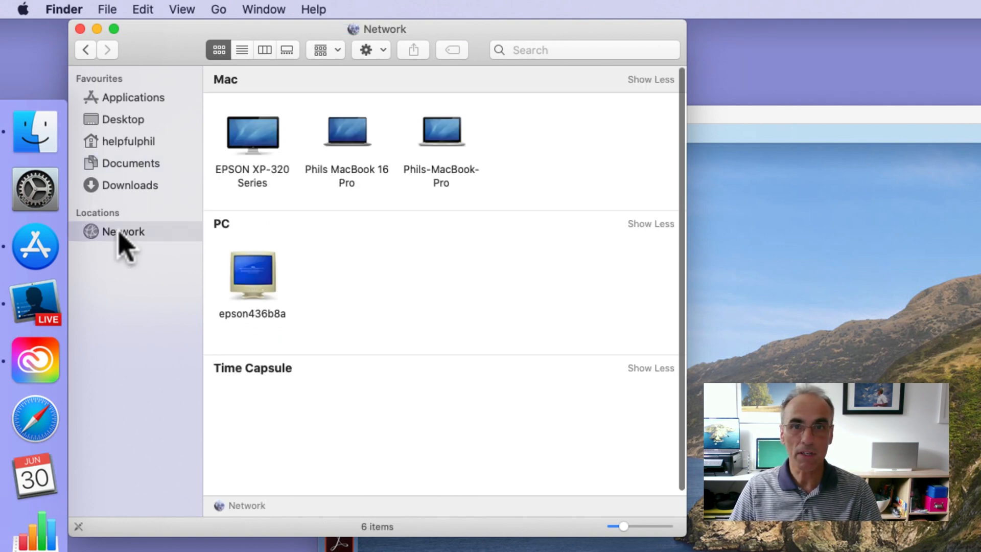
click(441, 131)
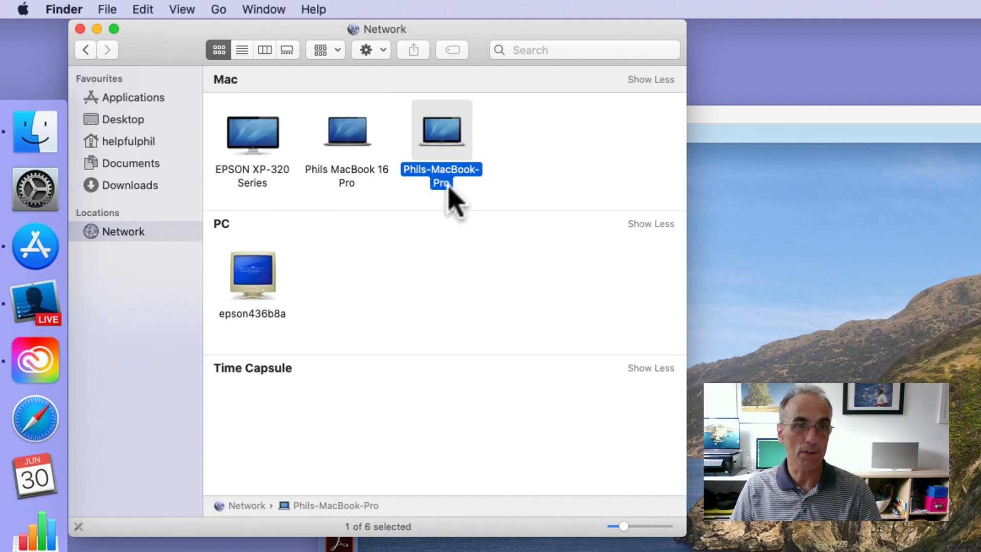
mouse_move(441, 135)
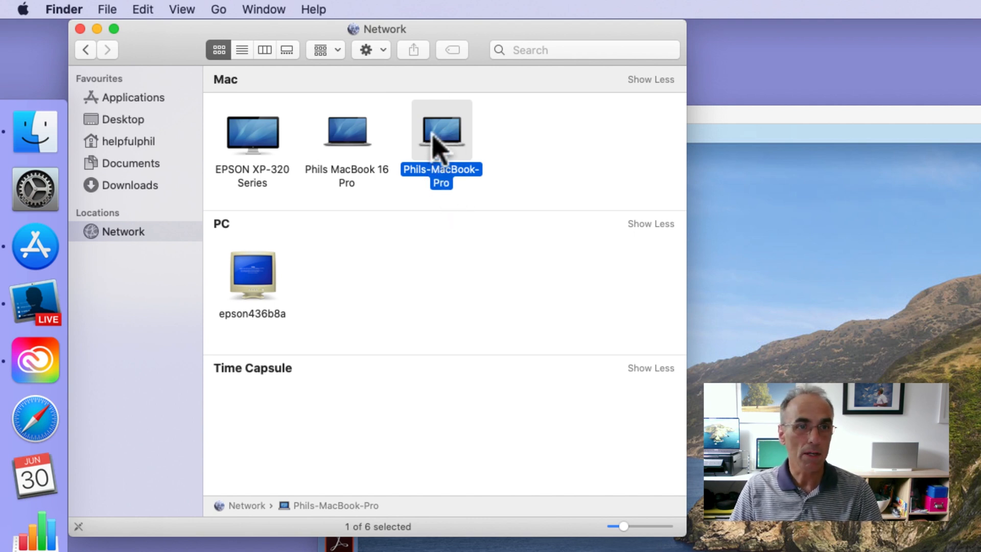
double_click(441, 129)
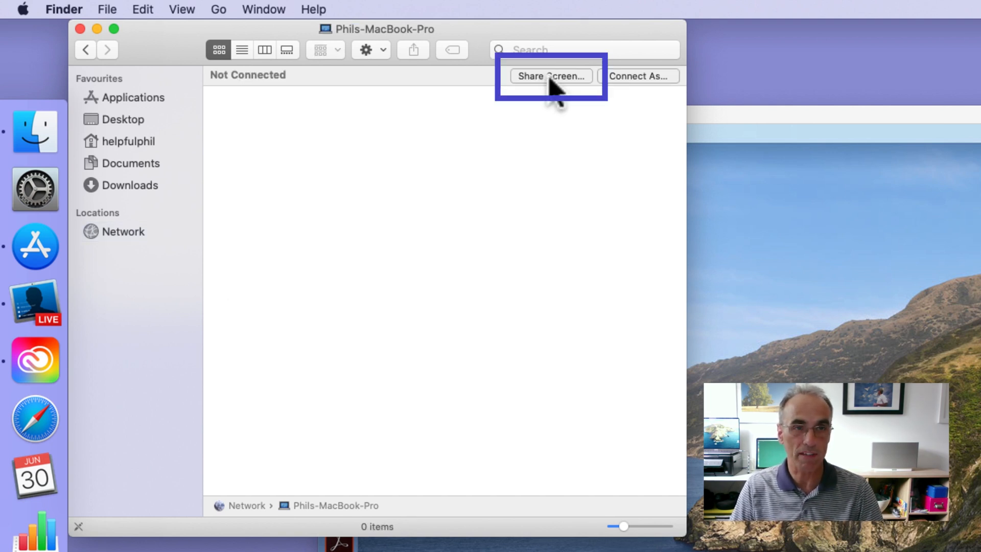
click(551, 75)
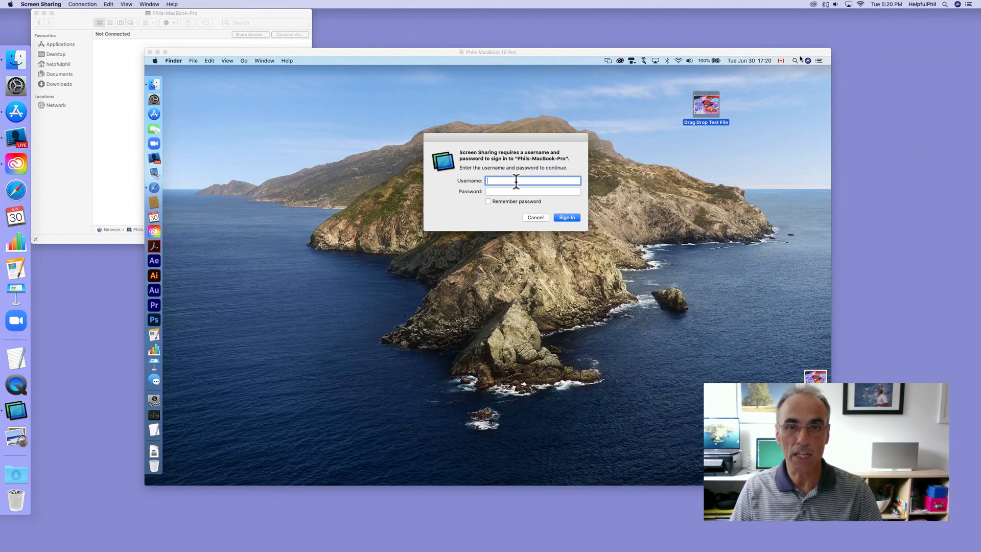
Sign in to Phils-MacBook-Pro with username 'ph' and its password to open the High Sierra screen.
text(philbink)
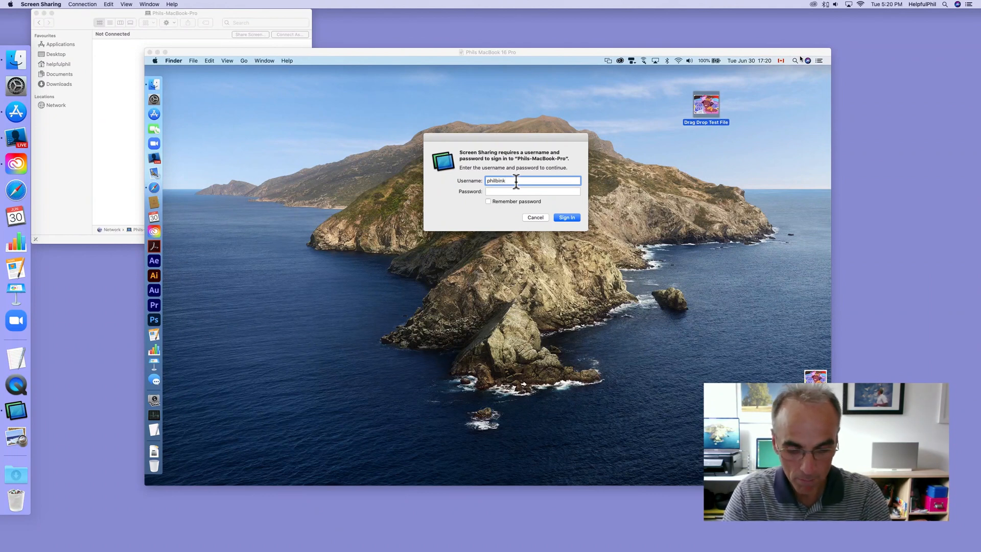
text(••••)
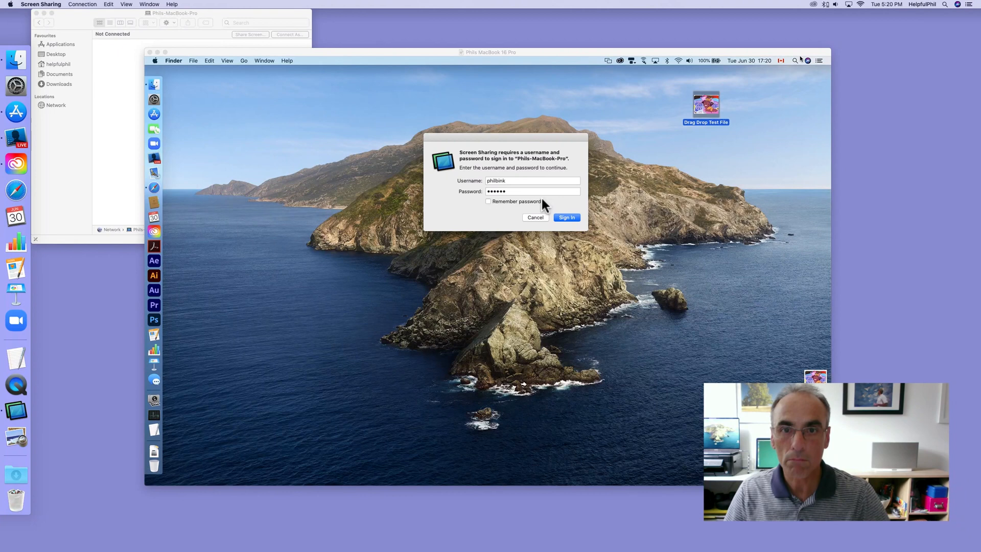
click(531, 180)
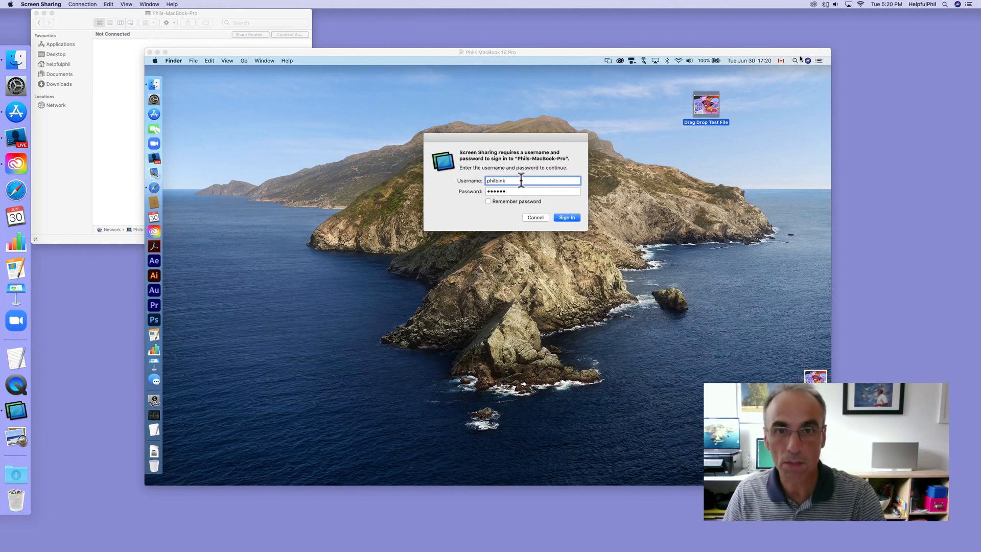
click(565, 217)
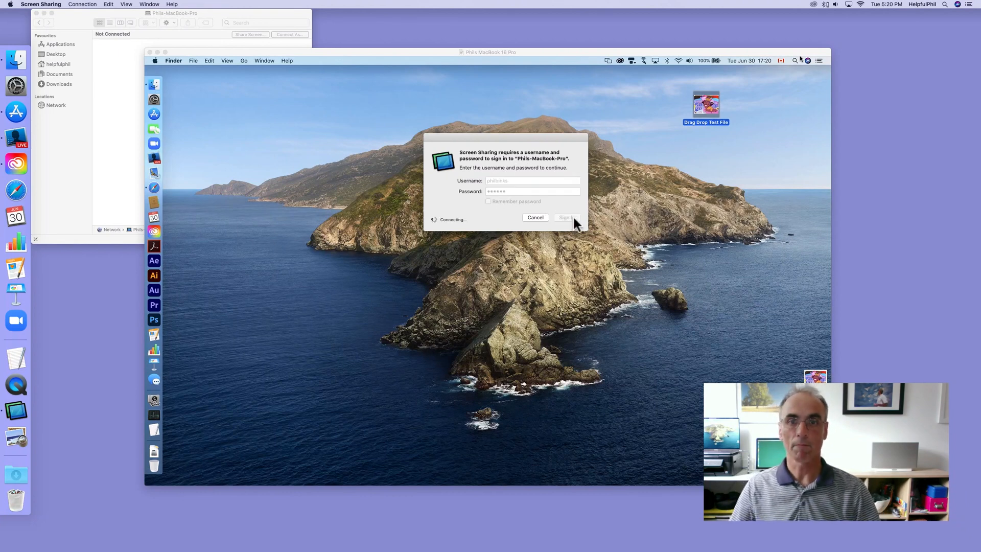
click(564, 216)
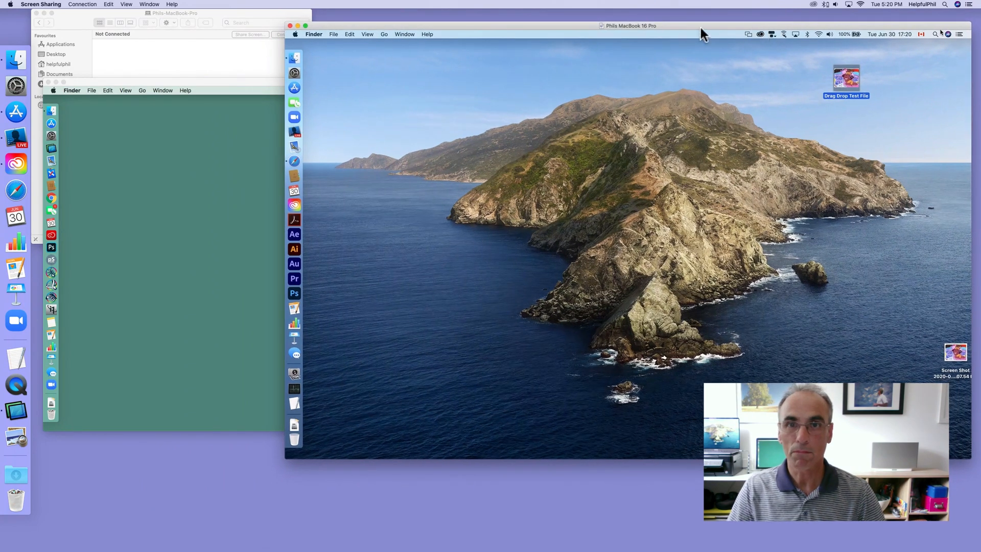
mouse_move(294, 162)
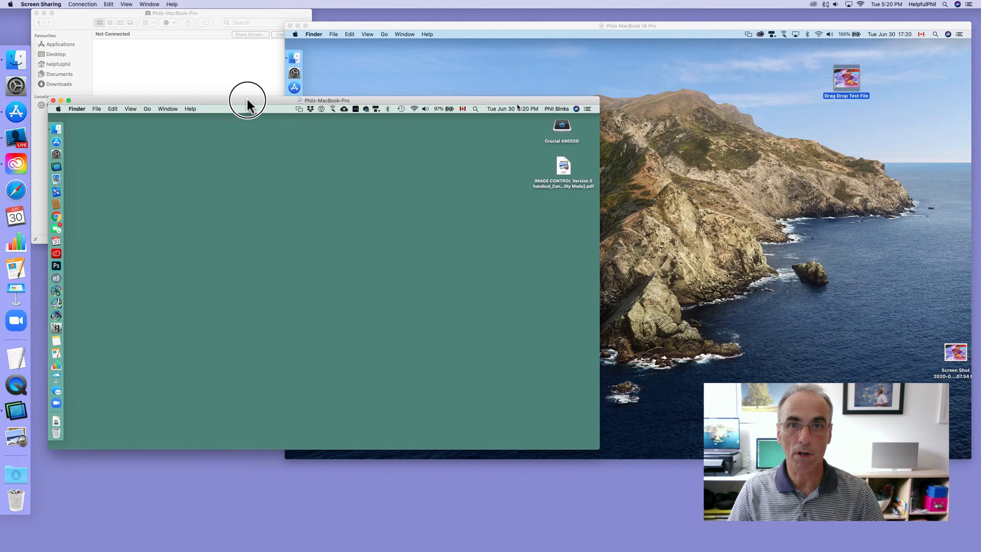
Move the High Sierra window down and show About This Mac on both remote MacBooks.
drag(247, 100, 248, 152)
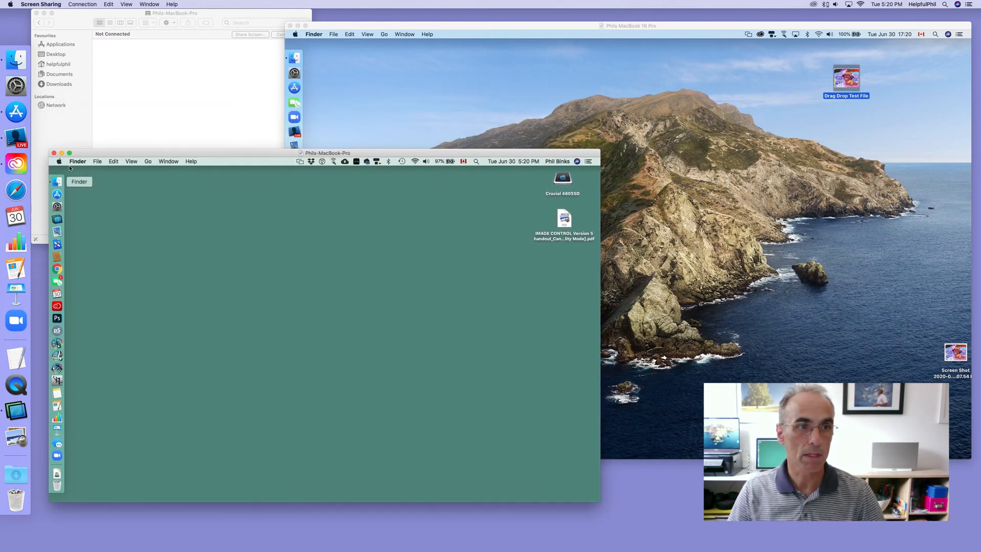
click(58, 162)
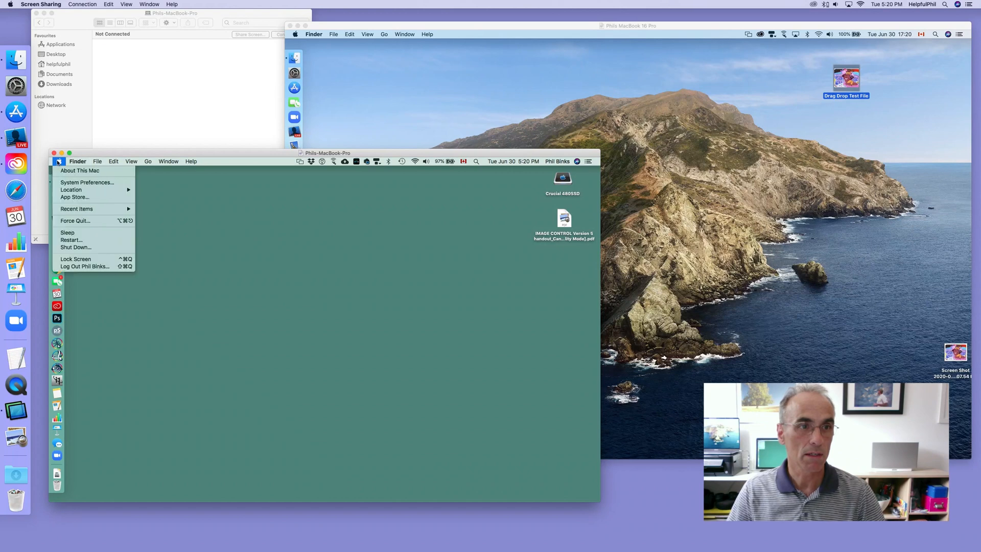
click(79, 170)
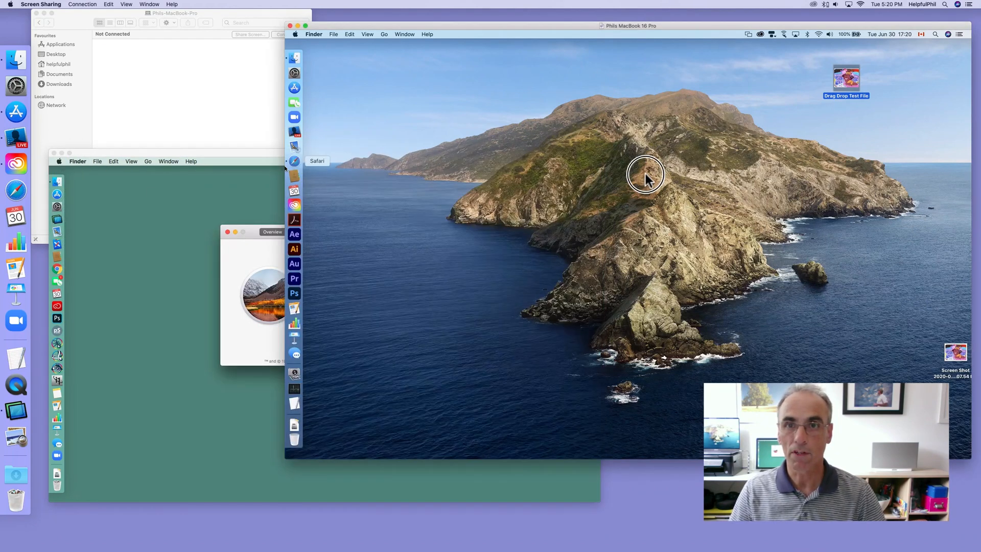
click(294, 34)
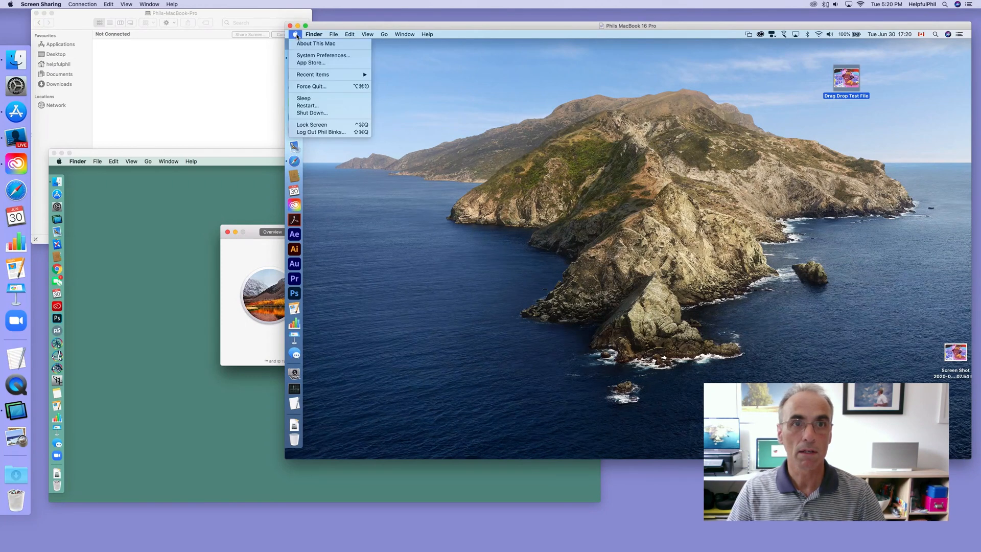
click(315, 43)
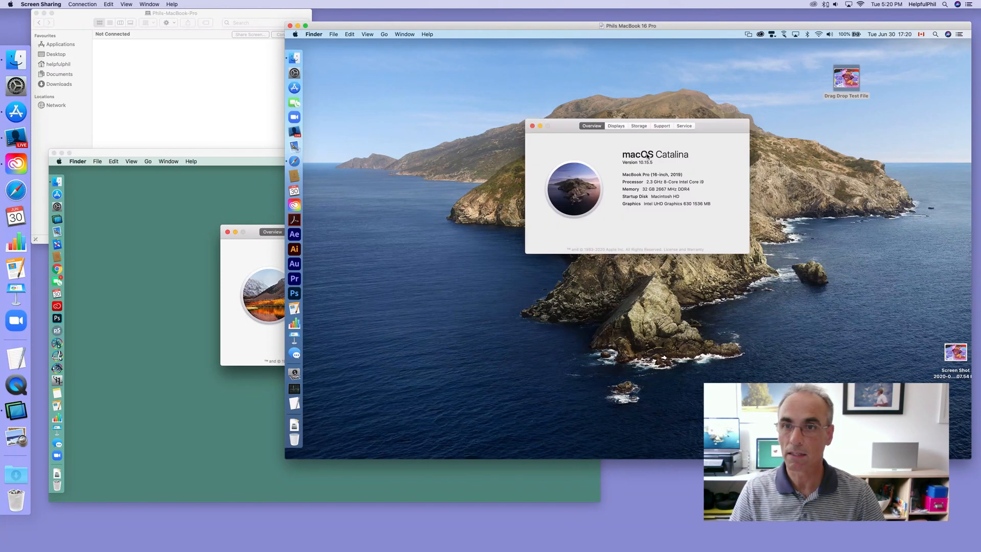
mouse_move(647, 68)
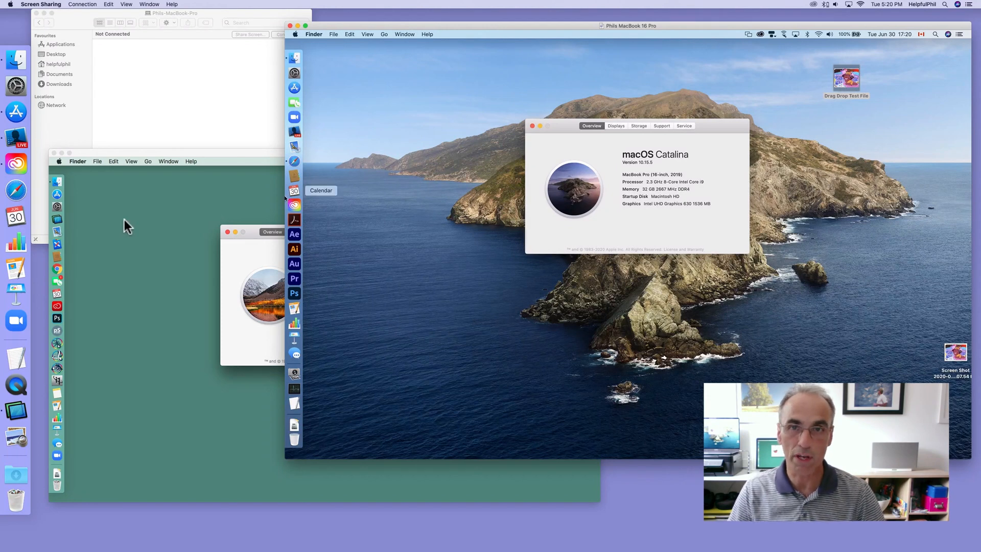
mouse_move(492, 80)
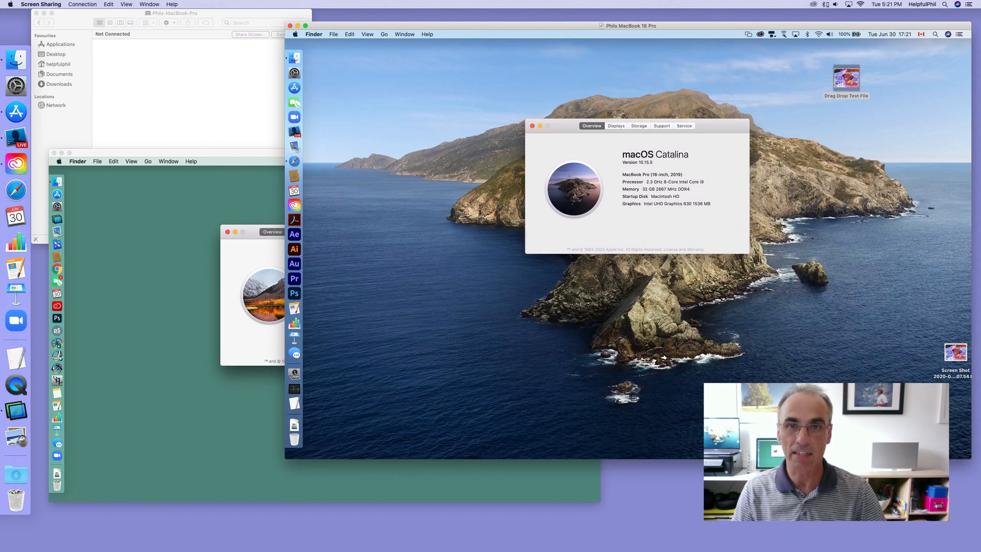
mouse_move(530, 230)
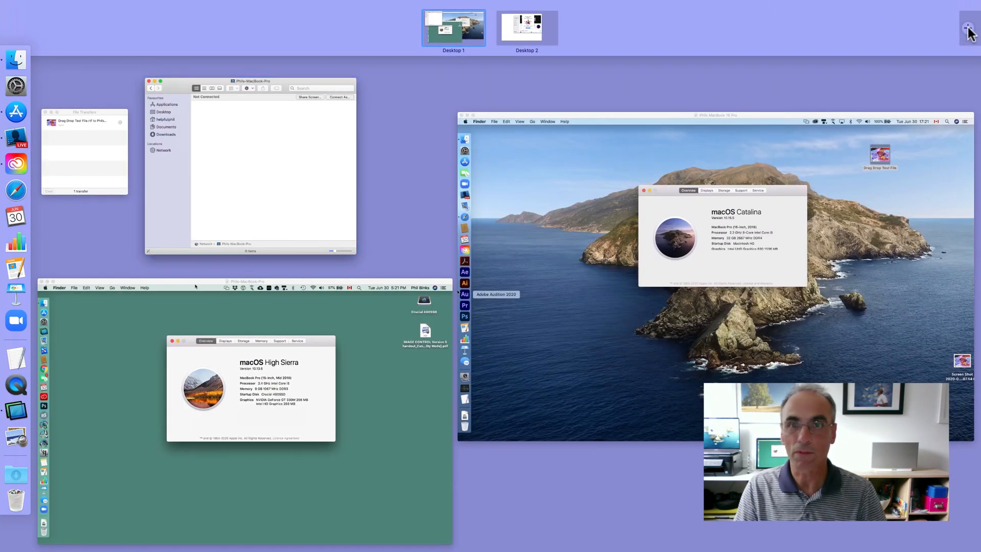
Add Desktop 3 and move the High Sierra desktop space into first position.
click(968, 26)
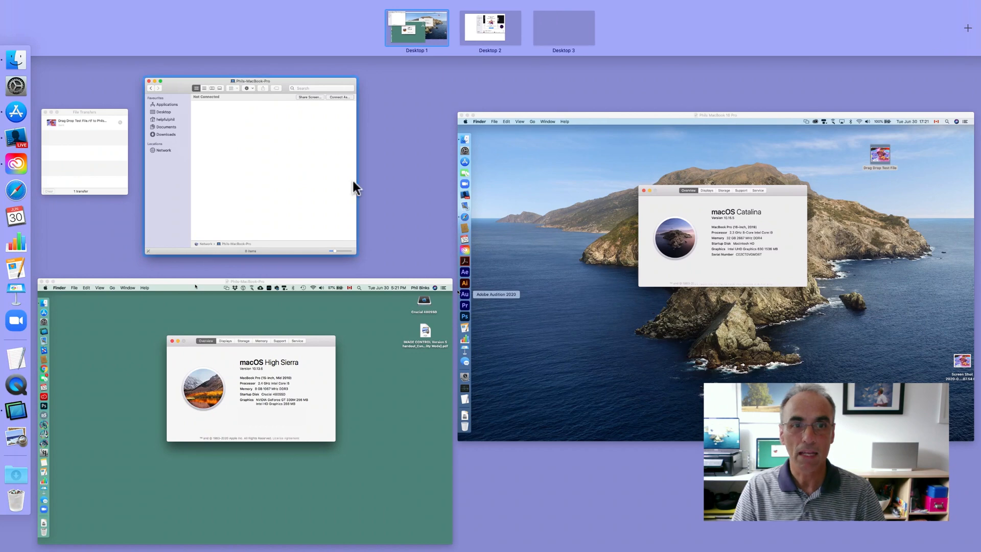
click(550, 28)
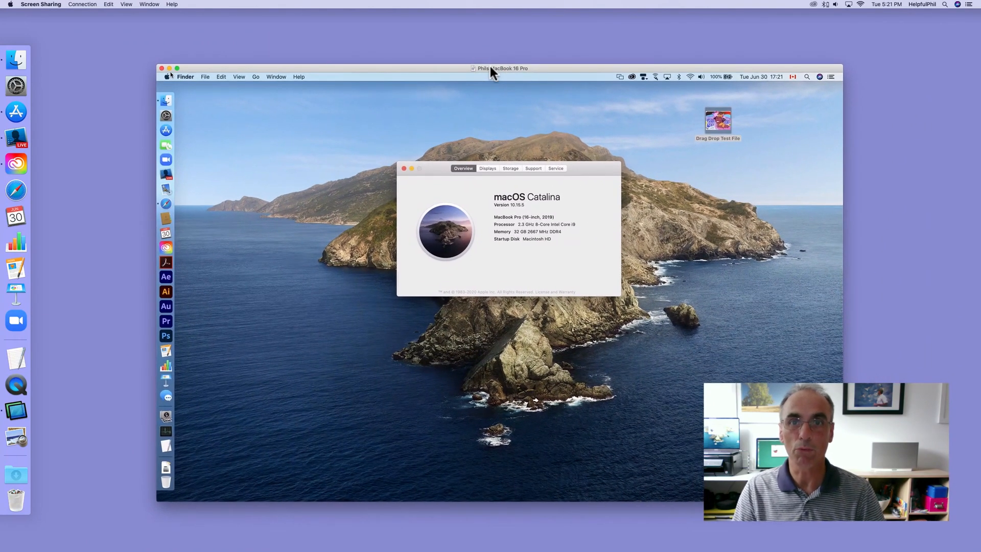
mouse_move(504, 143)
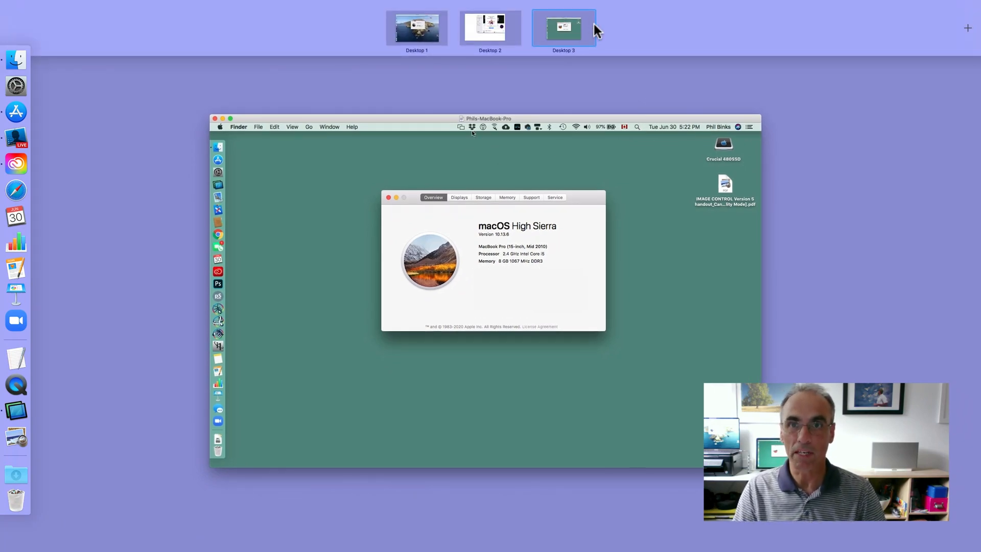
drag(563, 28, 416, 28)
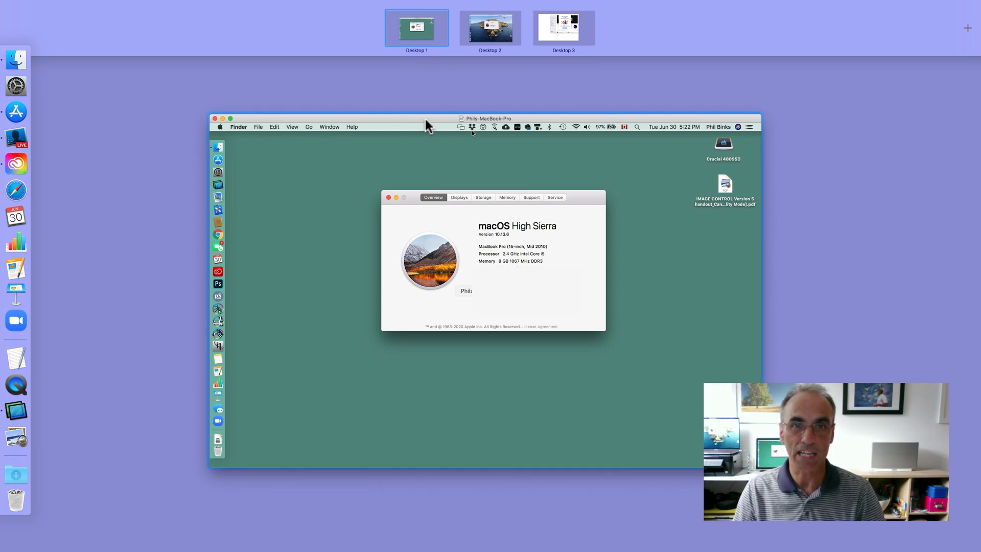
mouse_move(491, 24)
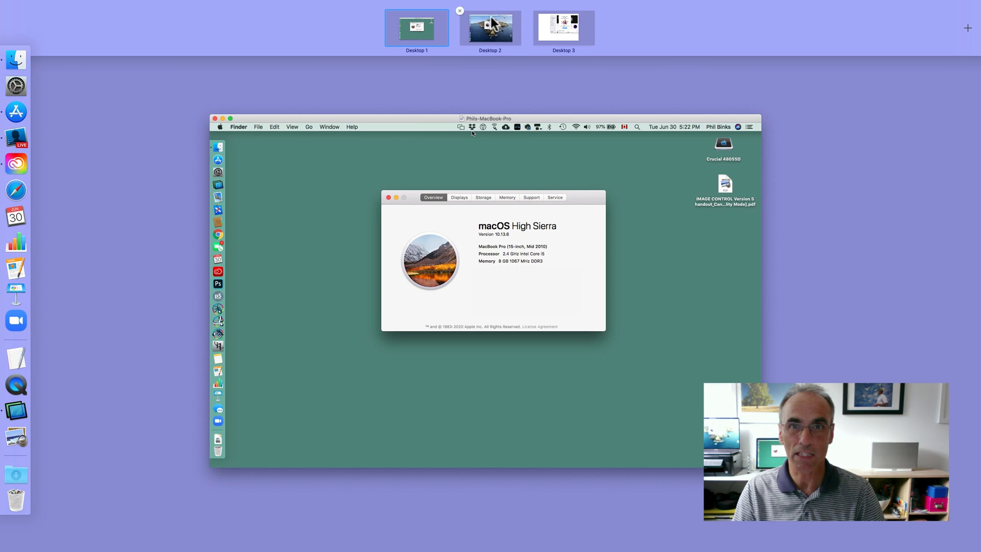
mouse_move(502, 24)
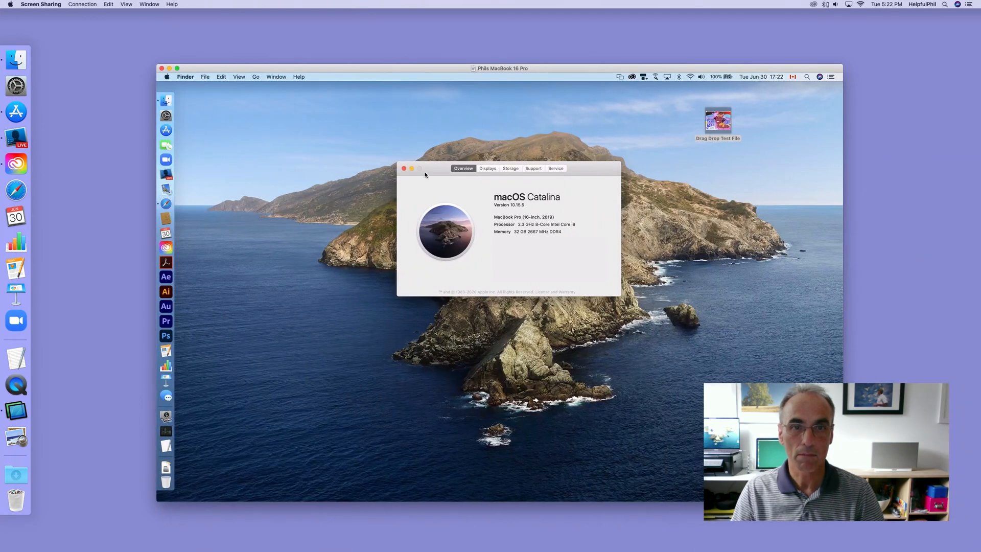
Close both About This Mac windows and the Macintosh HD Finder window on Catalina.
click(404, 168)
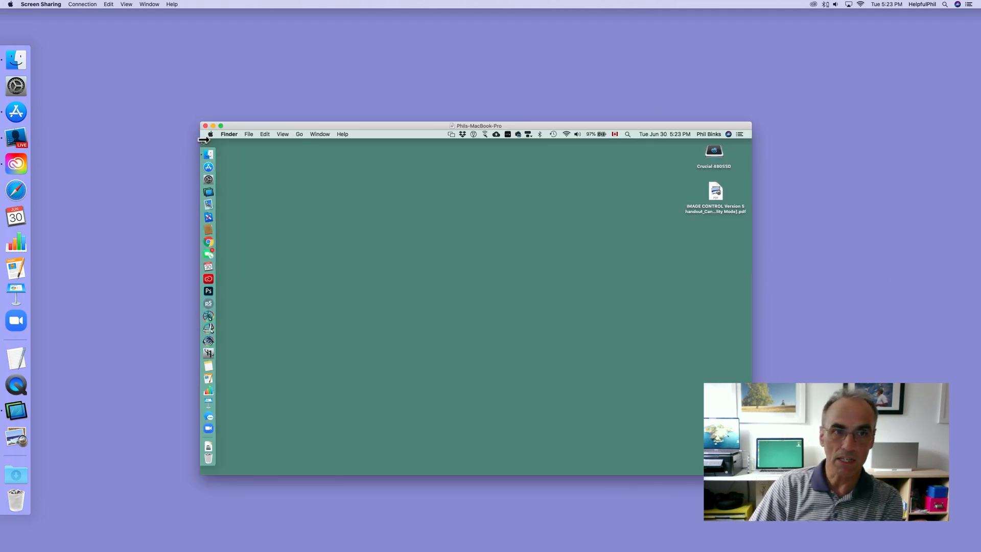
click(211, 134)
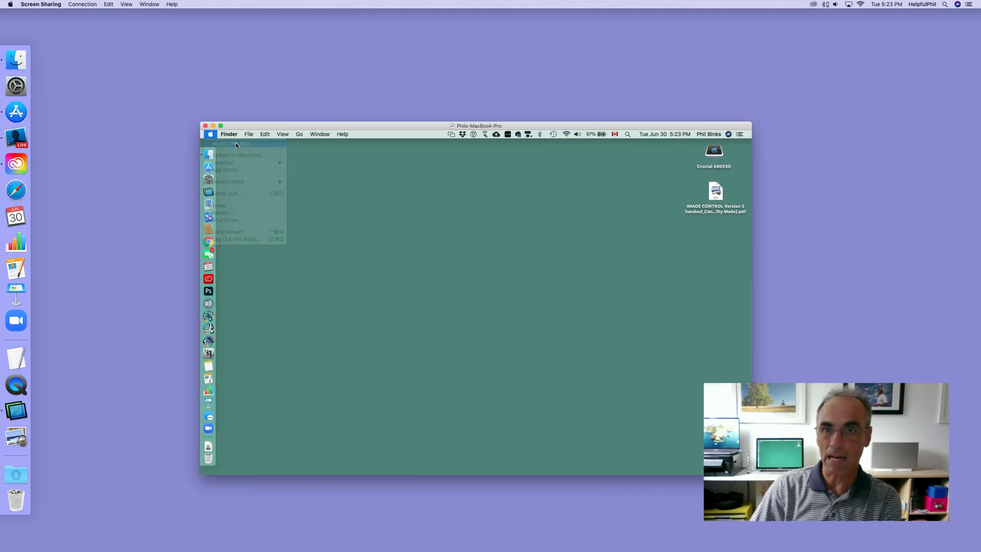
click(229, 143)
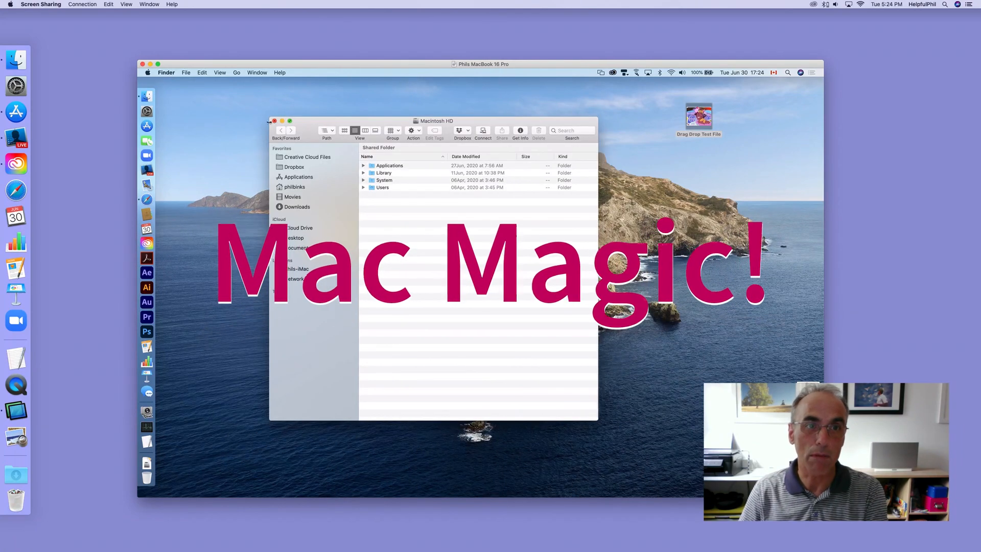
click(274, 121)
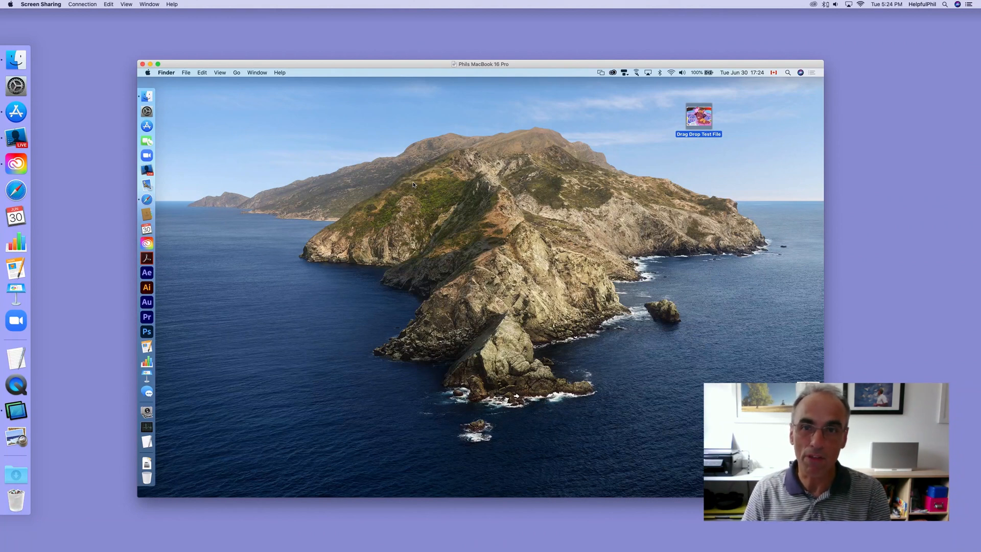
mouse_move(506, 177)
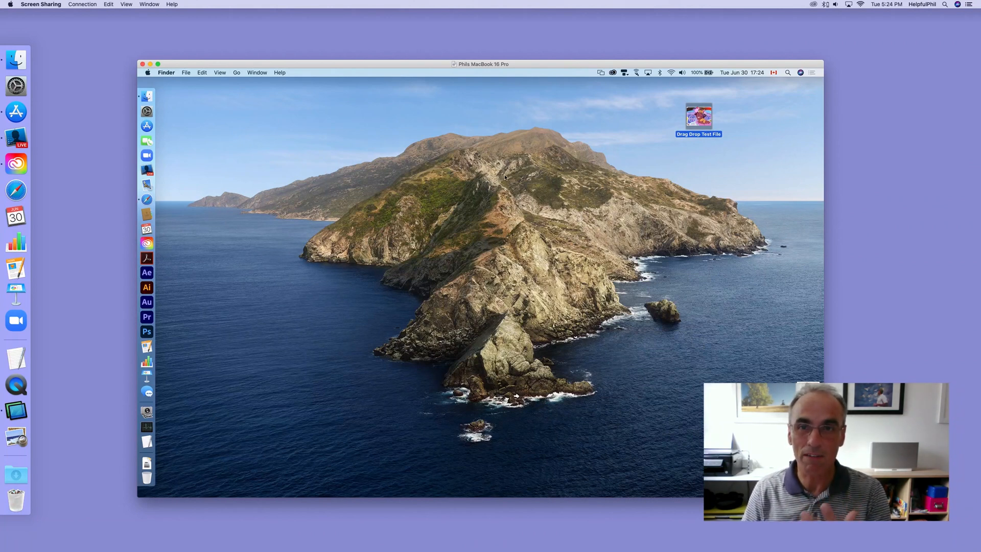